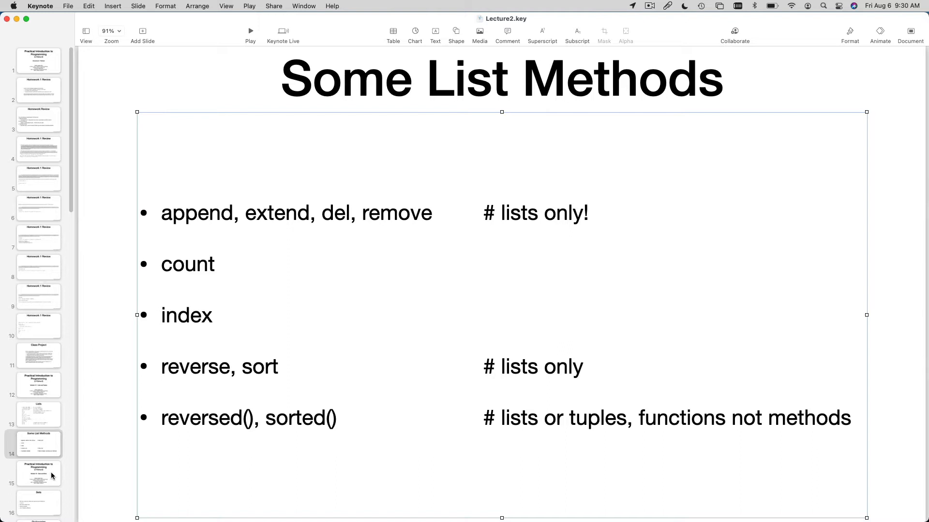
- Show slide 15, the Module 1D Sets and Dicts title slide, from the navigator
left_click(38, 474)
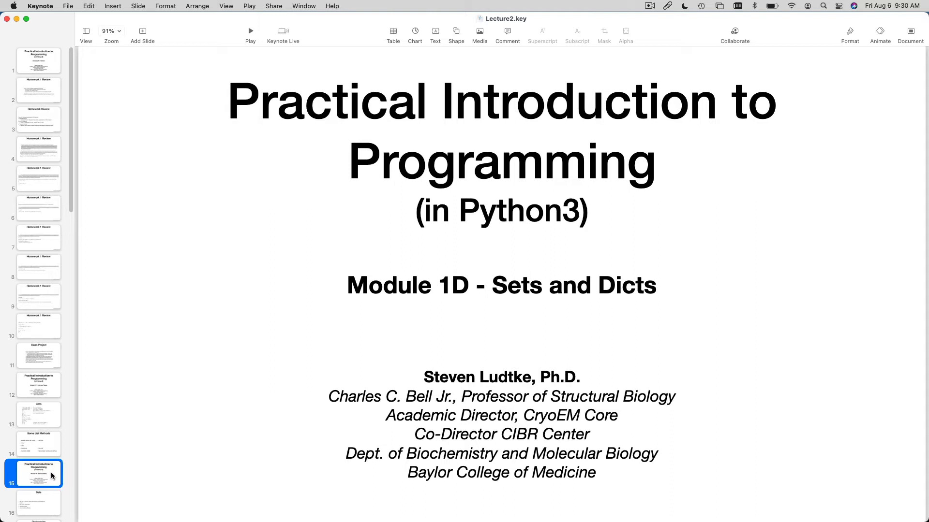
left_click(38, 503)
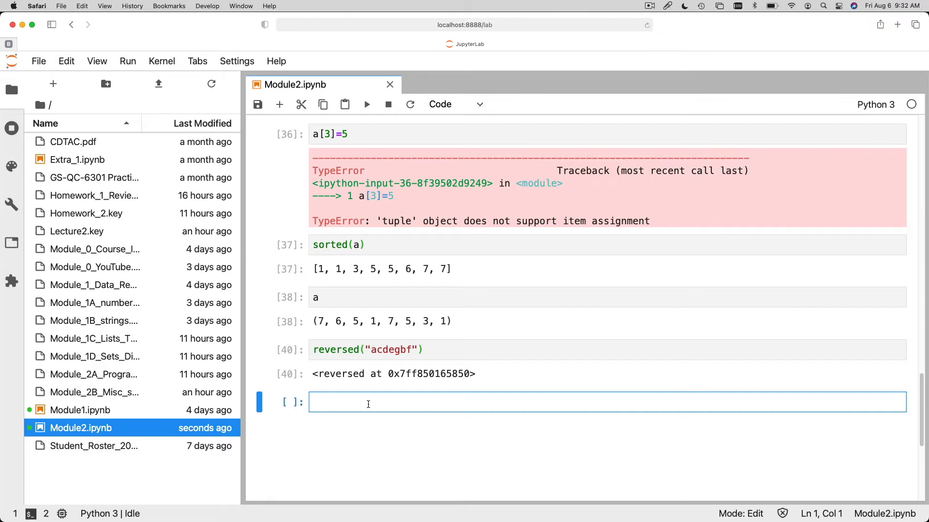
mouse_move(355, 315)
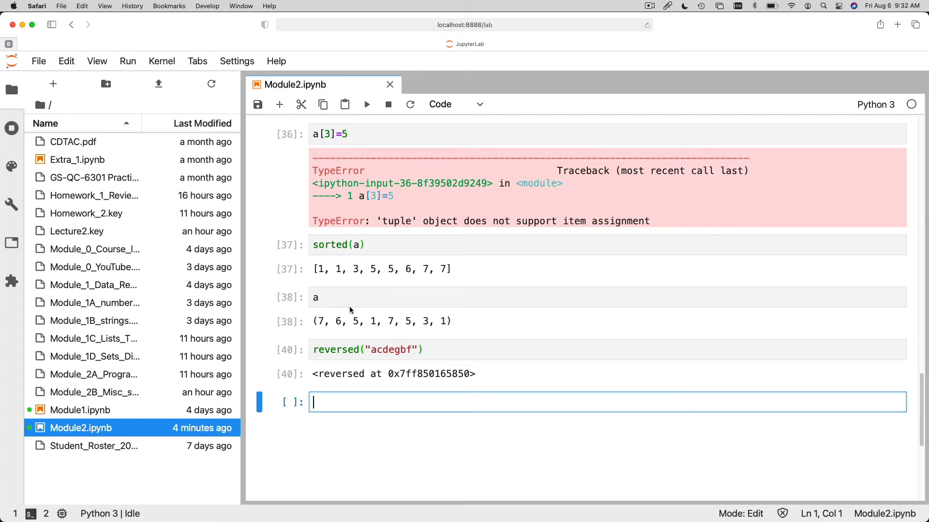
- Define set a={1,3,6,8,9} in a notebook cell, run it, and display a
scroll("down", 3)
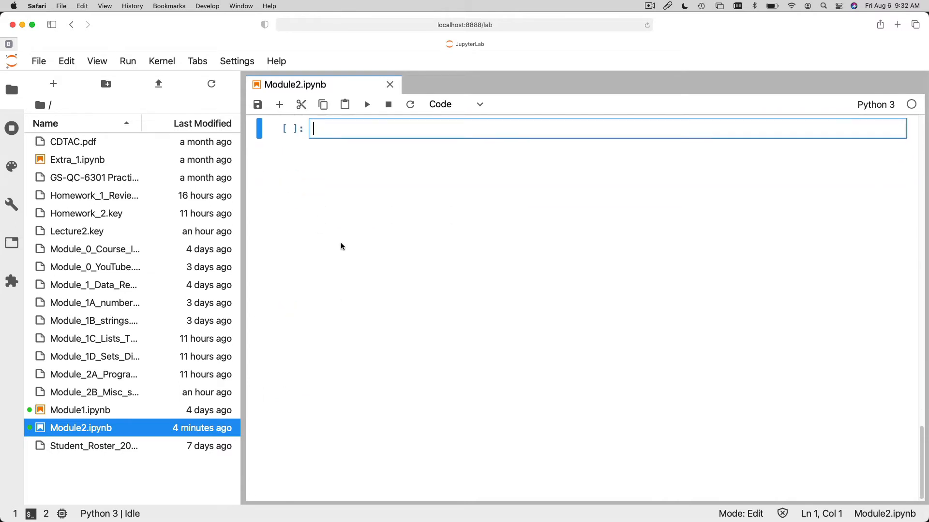
mouse_move(450, 231)
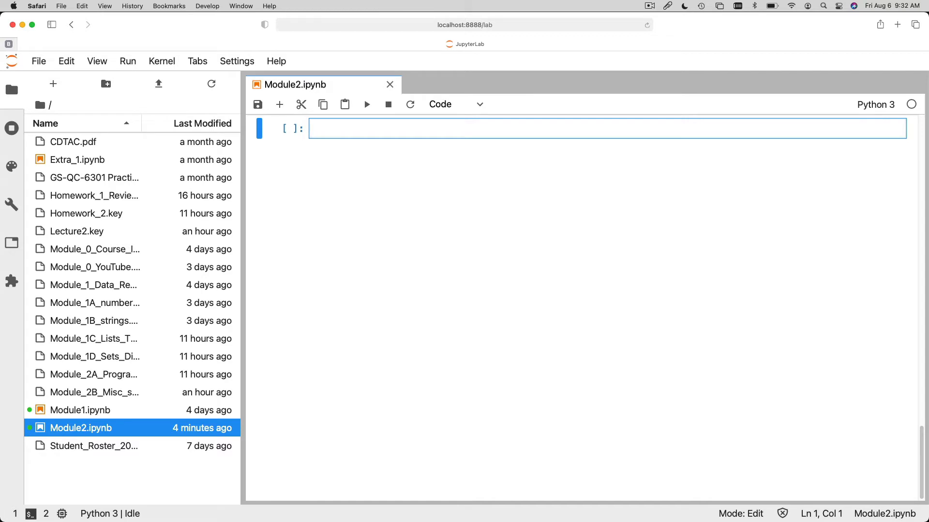
type("a={}")
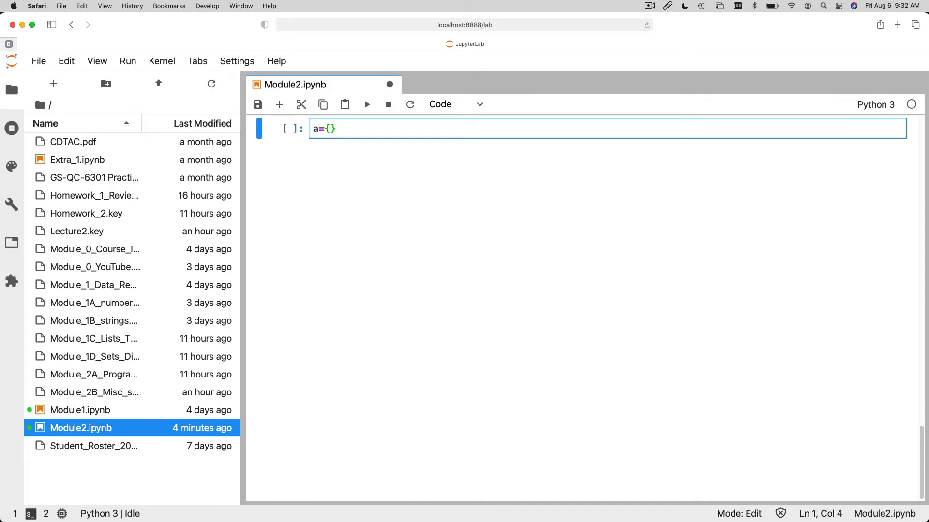
type("1,3,6,8,")
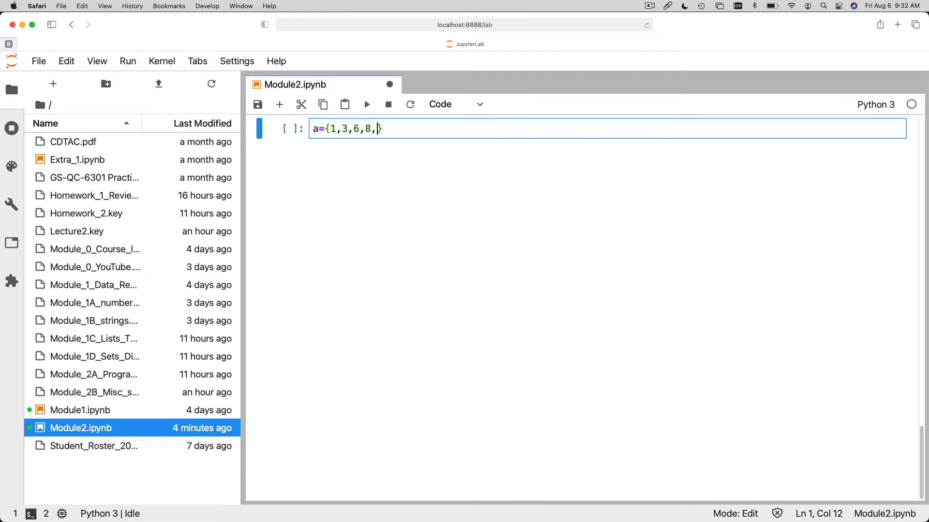
type("9}")
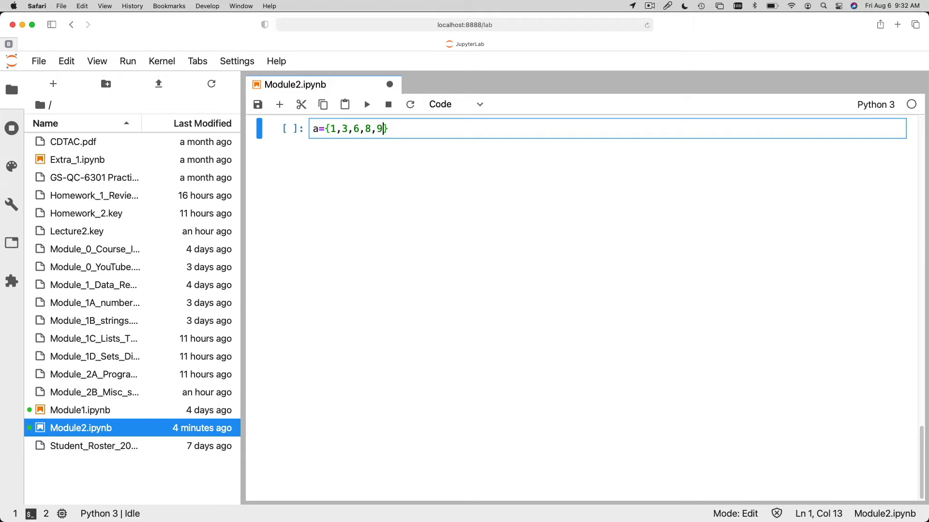
key("shift+enter")
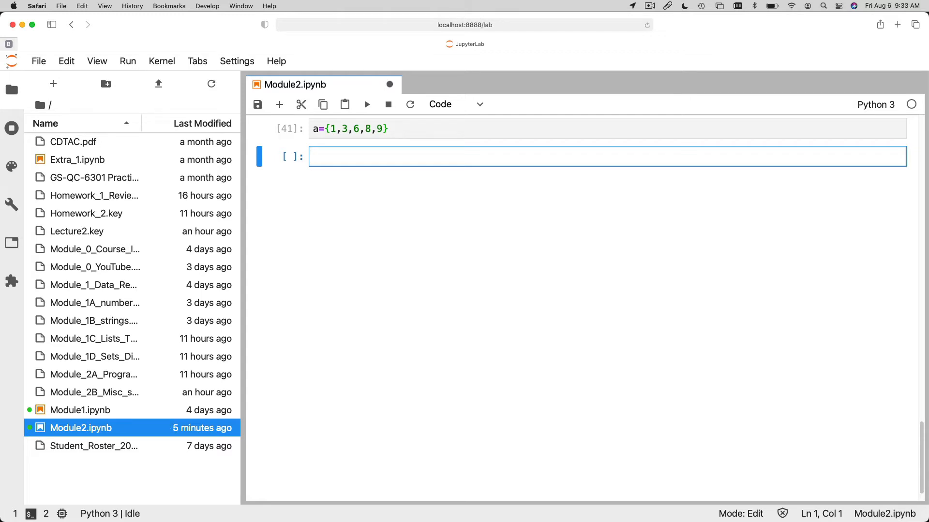
type("a")
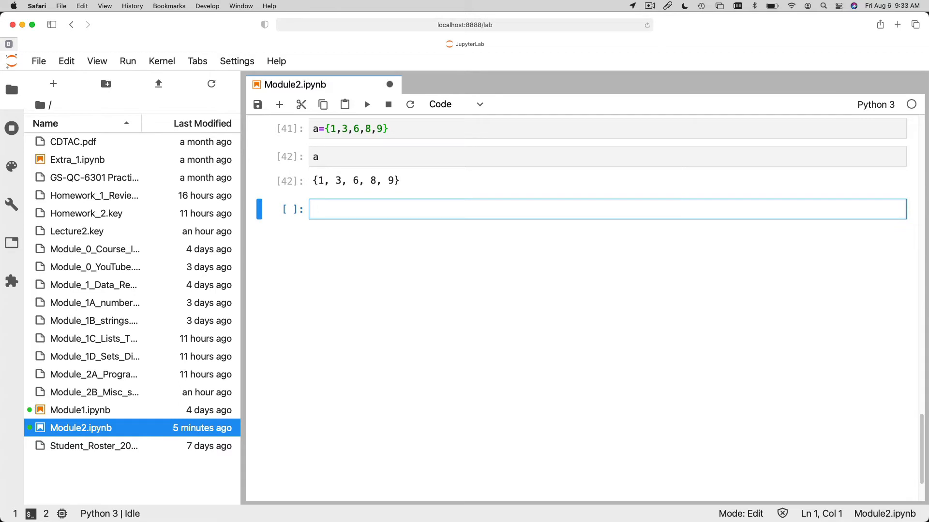
- Define set b={3,6,8,12,15} and evaluate a.intersection(b) giving {3, 6, 8}, then start a.union
type("b=")
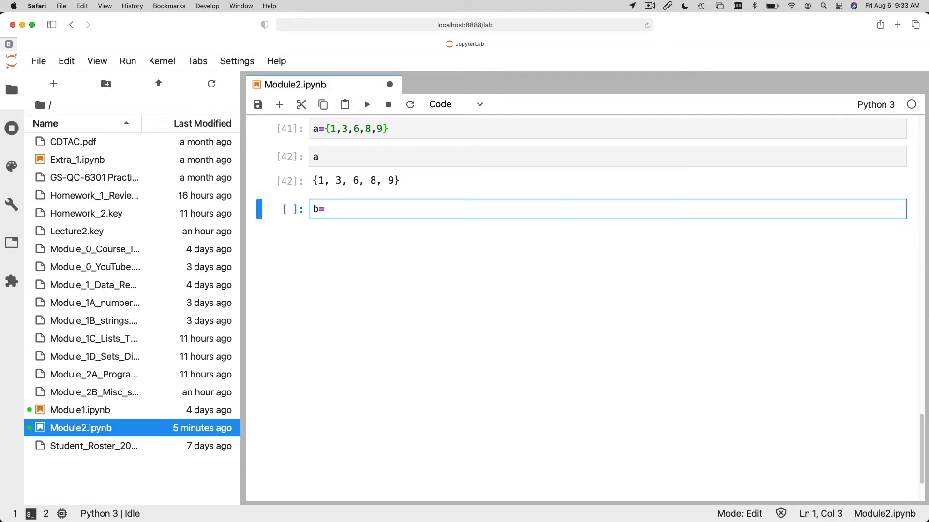
type("{")
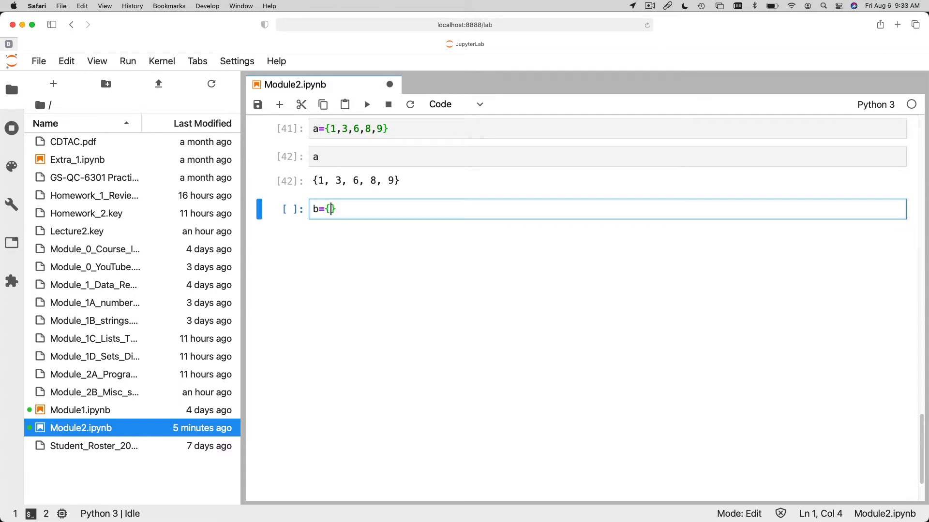
type("3,6,")
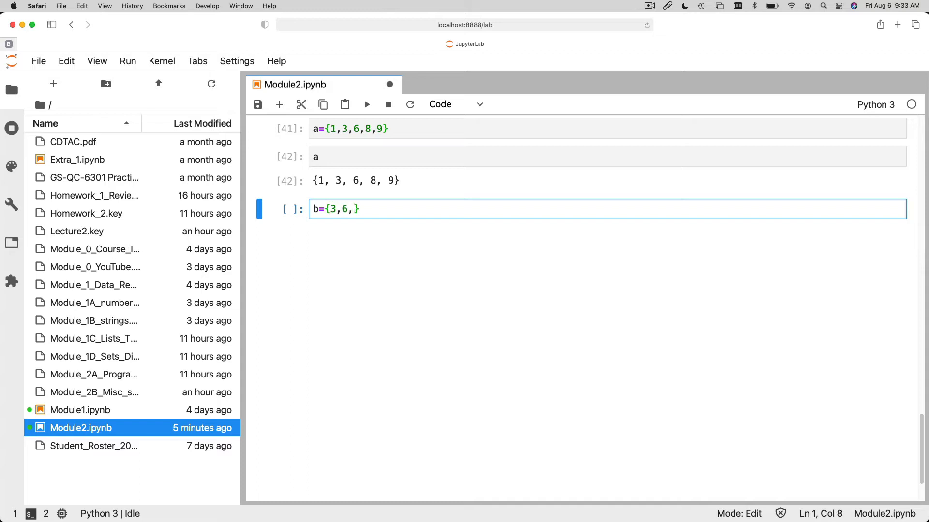
type("8,12,15")
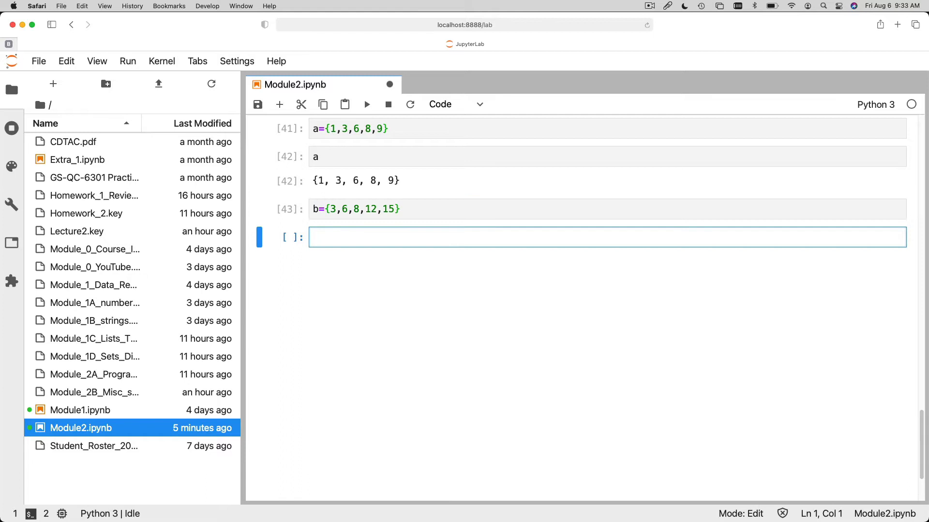
type("a.")
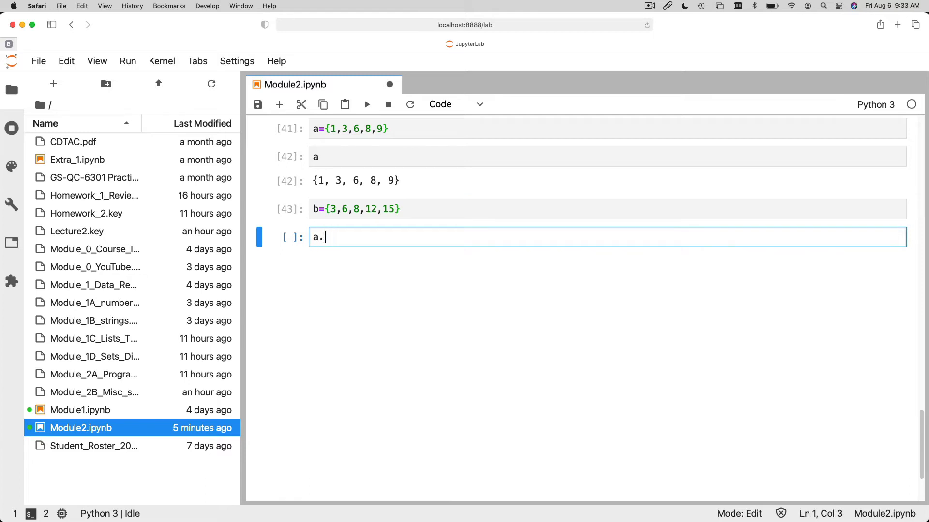
type("intersection(b")
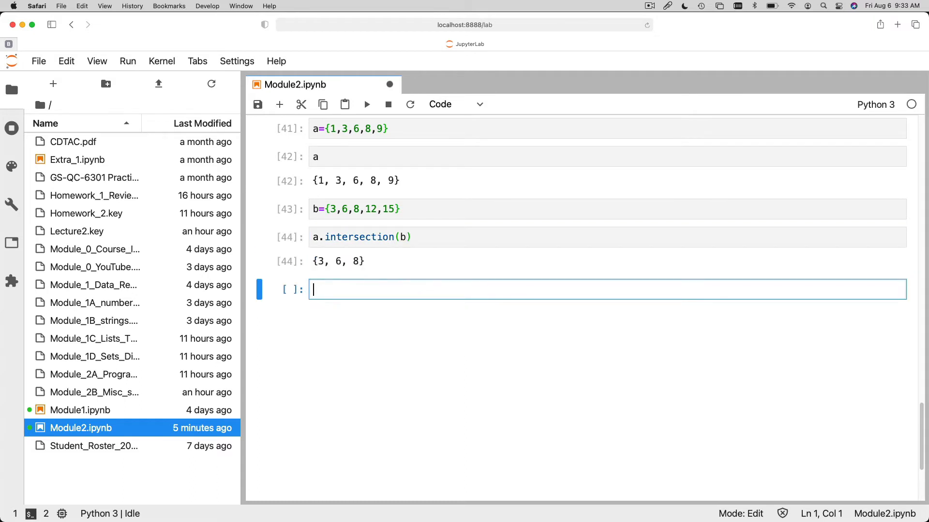
type("a.unio")
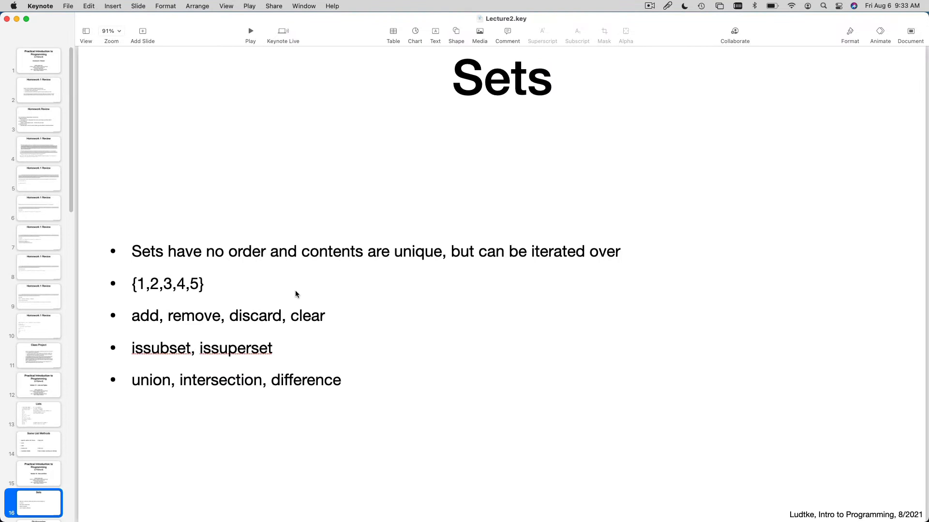
mouse_move(192, 345)
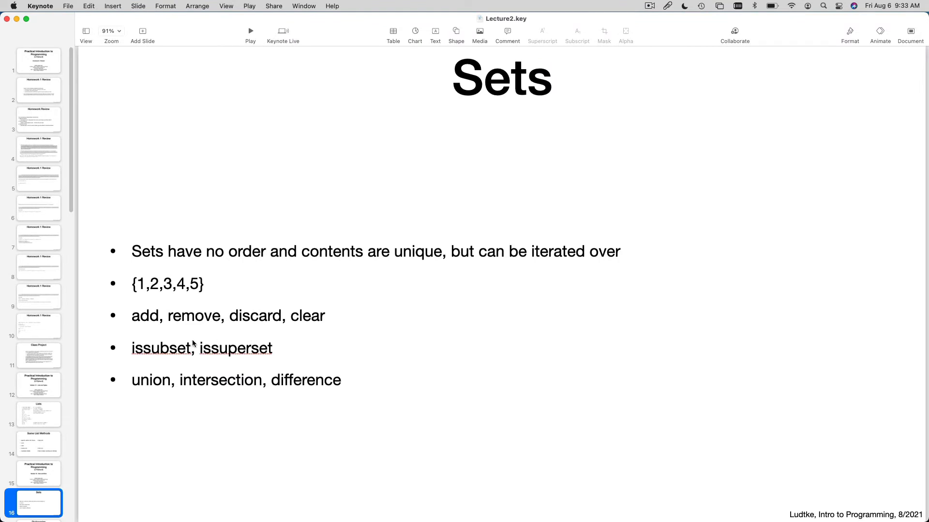
mouse_move(203, 323)
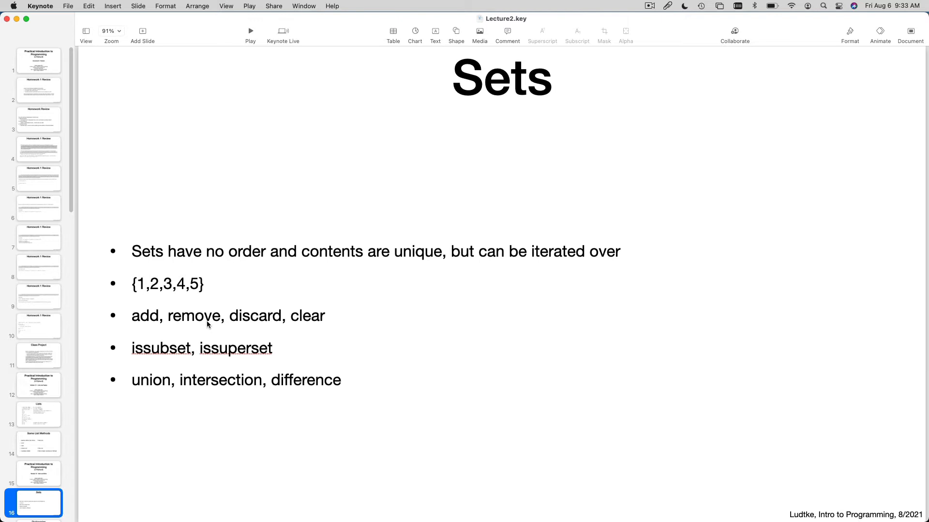
mouse_move(315, 324)
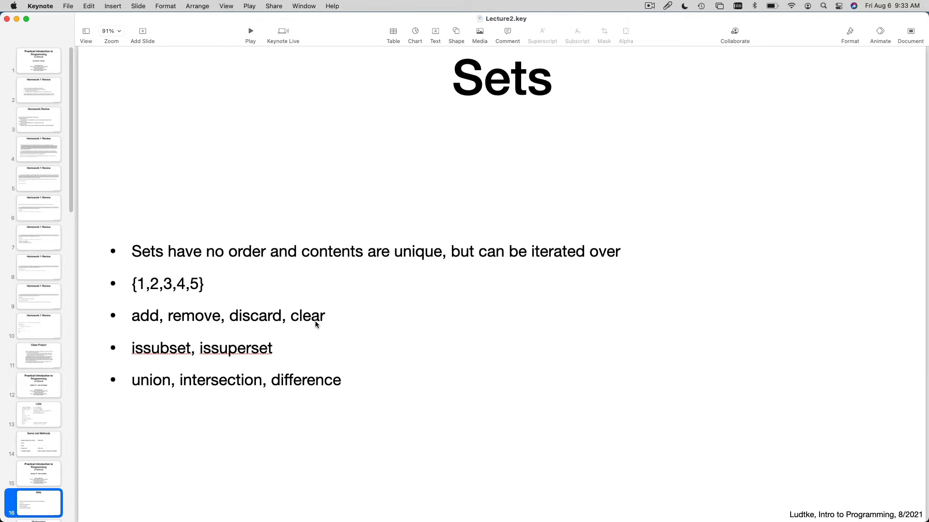
mouse_move(152, 362)
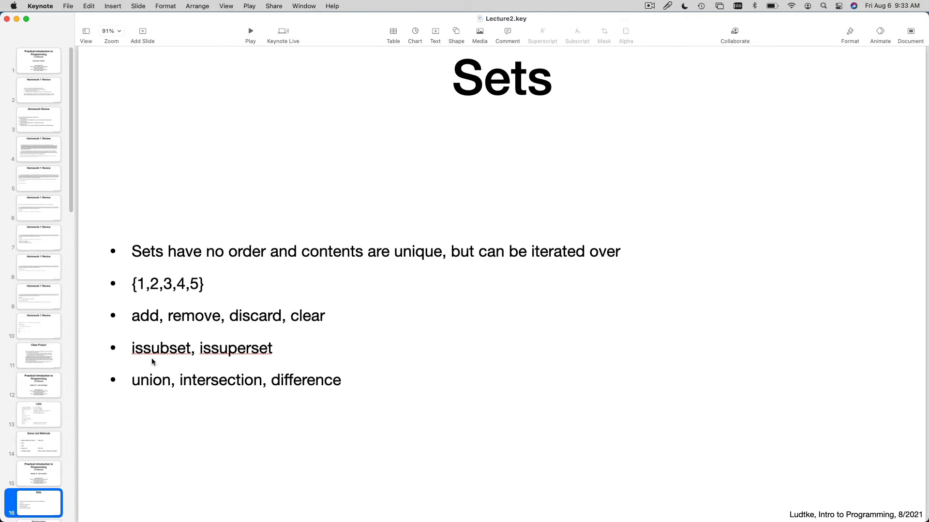
mouse_move(175, 361)
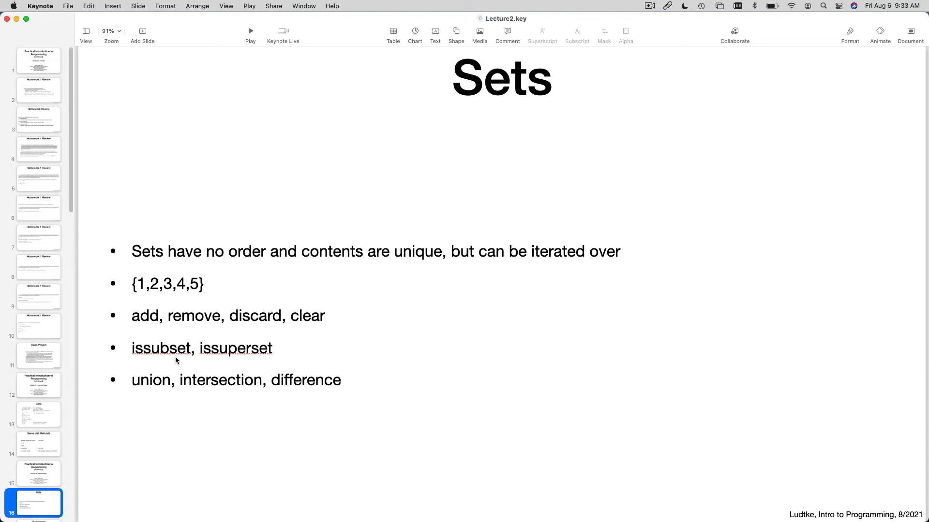
mouse_move(210, 369)
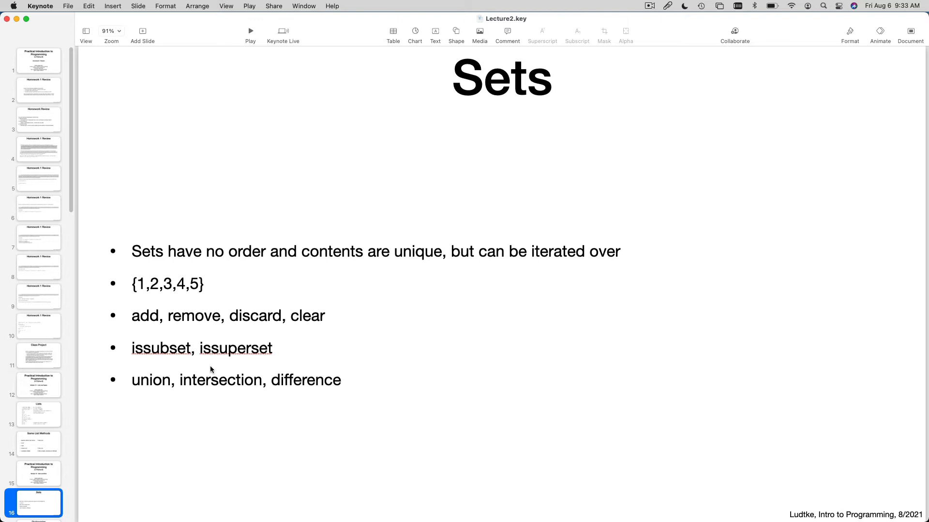
mouse_move(209, 395)
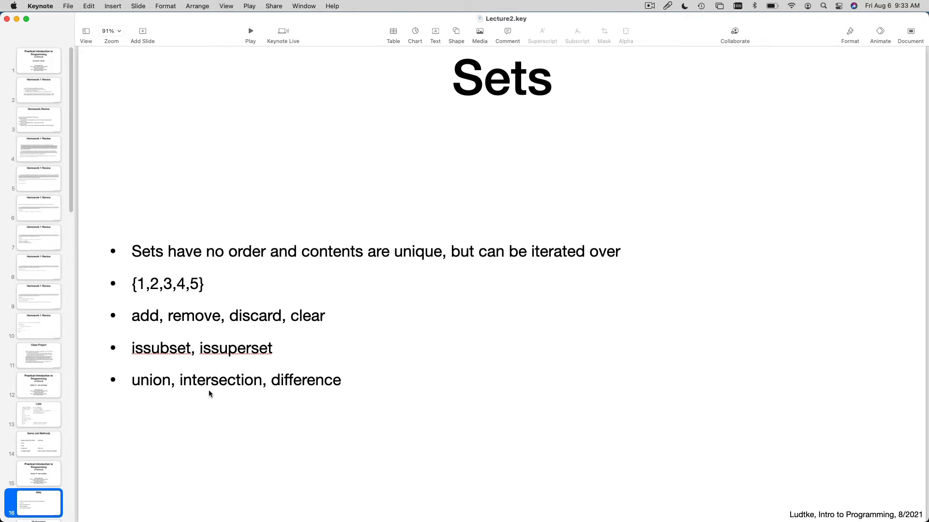
mouse_move(308, 392)
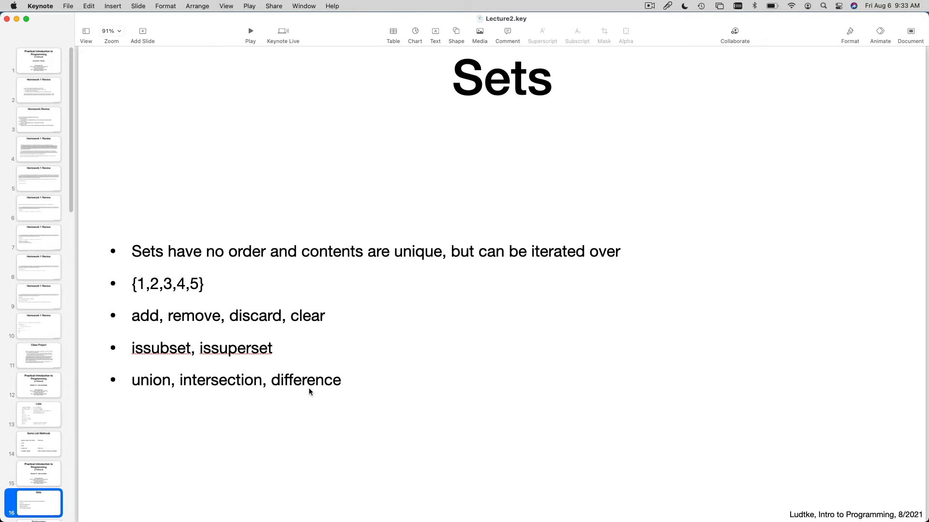
mouse_move(220, 389)
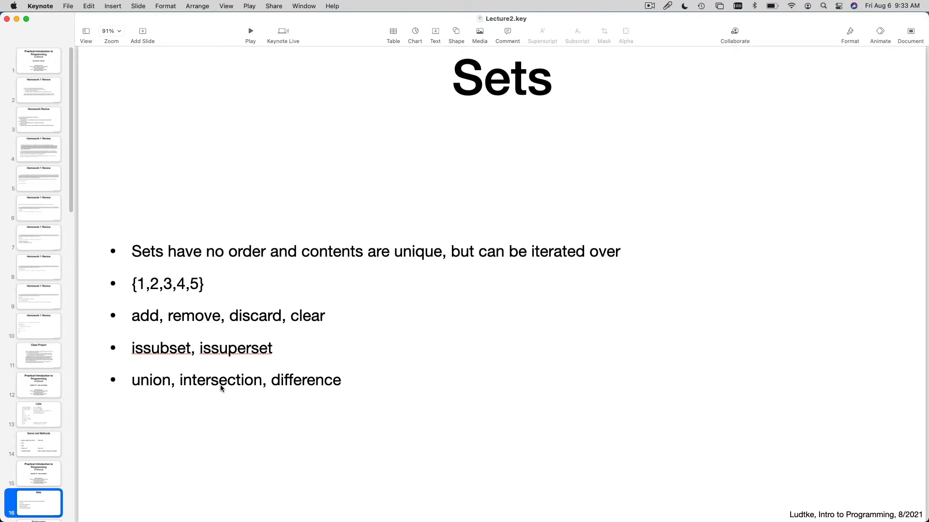
mouse_move(334, 394)
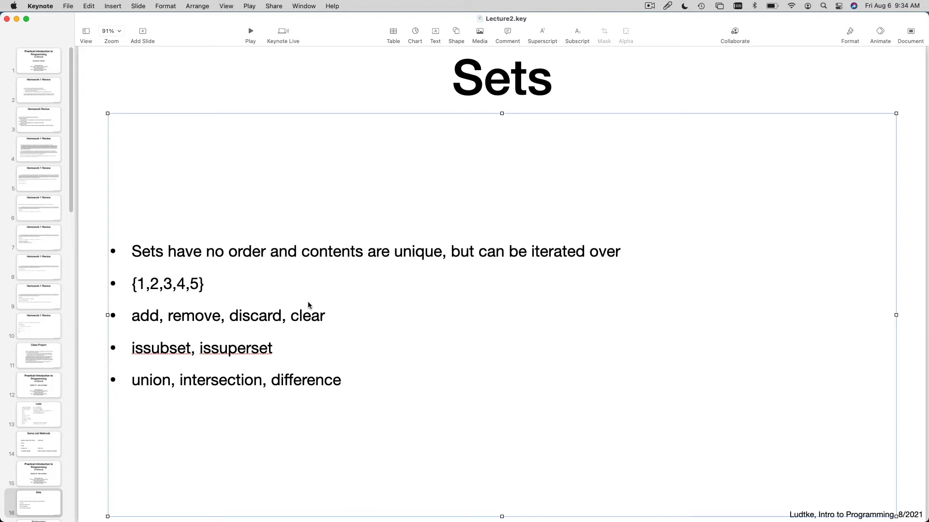
mouse_move(270, 305)
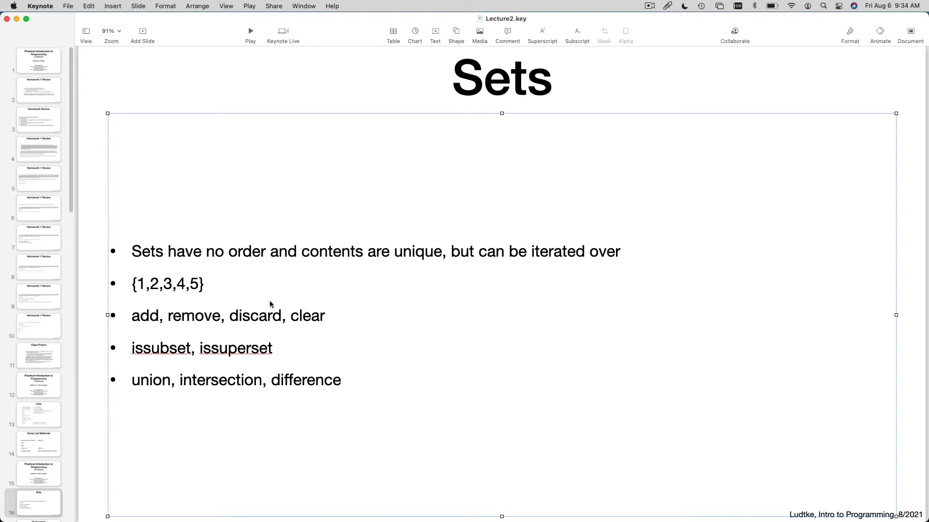
mouse_move(27, 322)
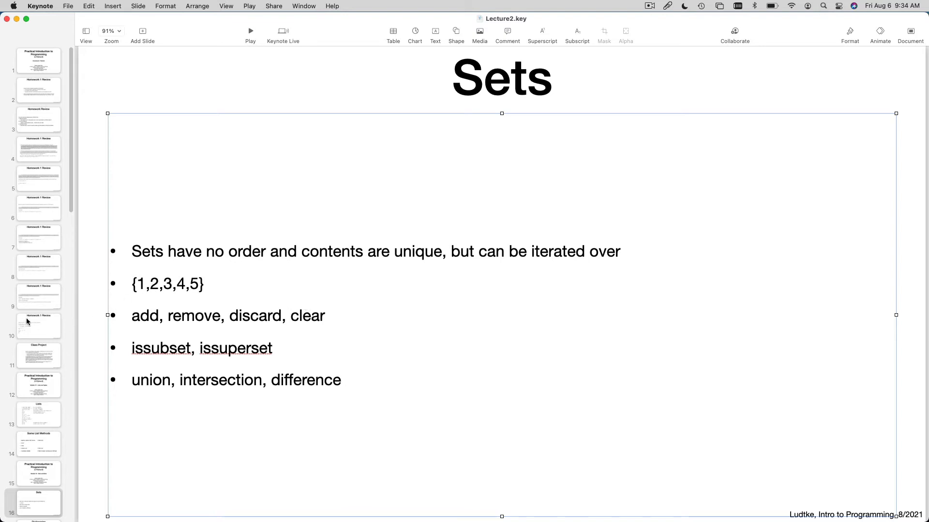
- Scroll down while the Sets slide with its set-operation bullets stays on screen
scroll("down", 3)
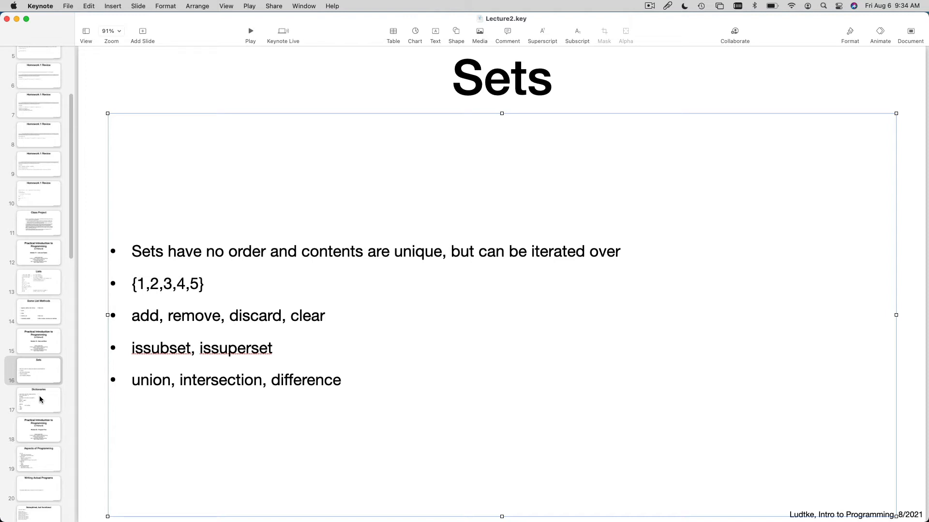
- Show slide 17, Dictionaries, from the slide navigator
left_click(38, 400)
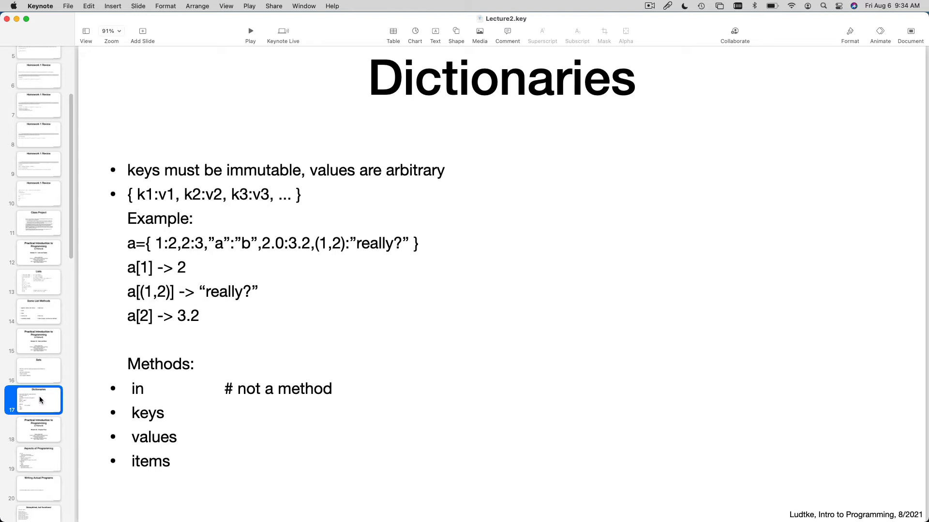
mouse_move(98, 326)
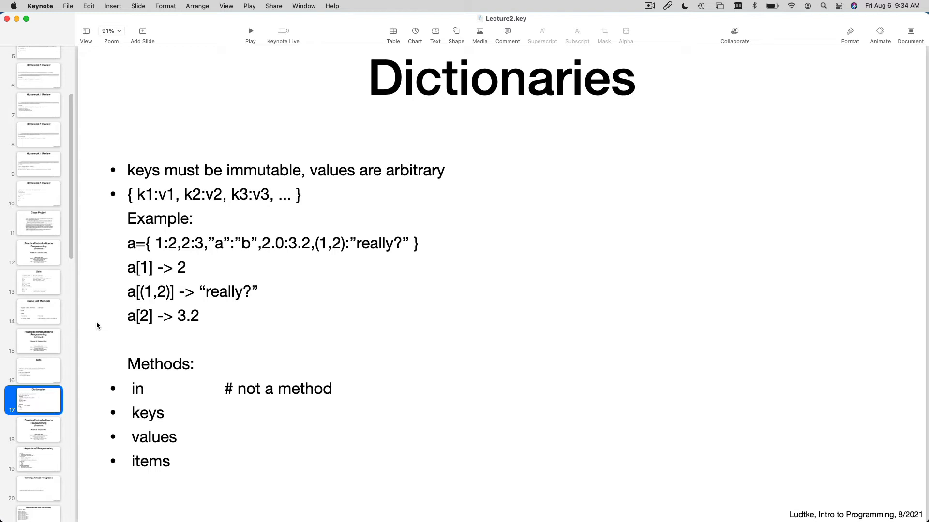
mouse_move(159, 289)
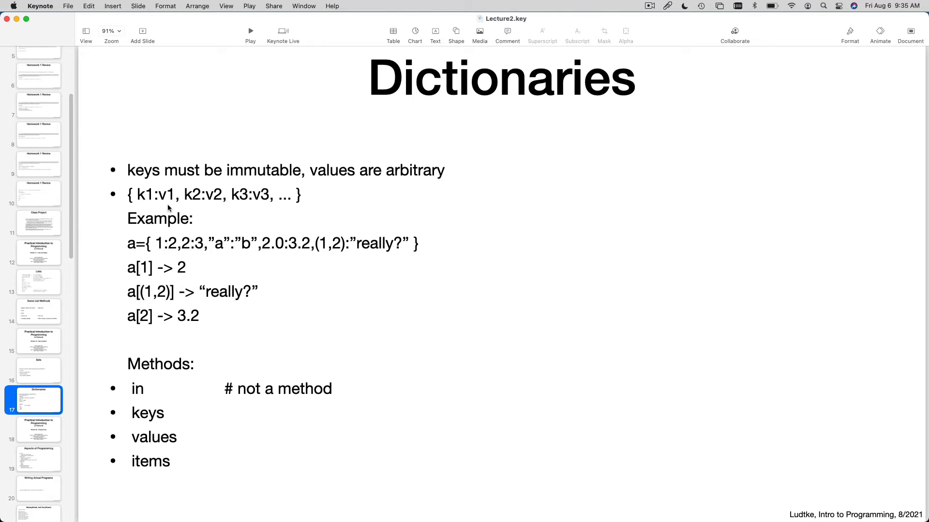
mouse_move(147, 198)
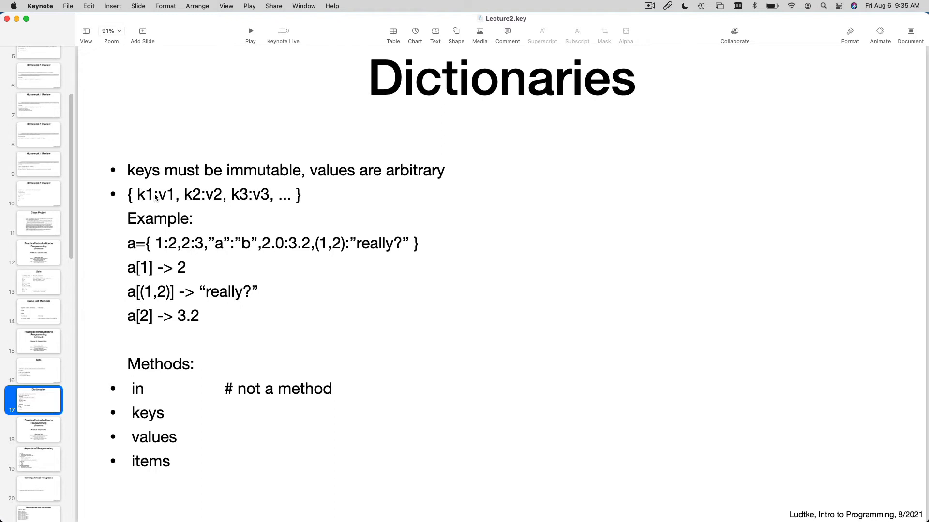
mouse_move(161, 212)
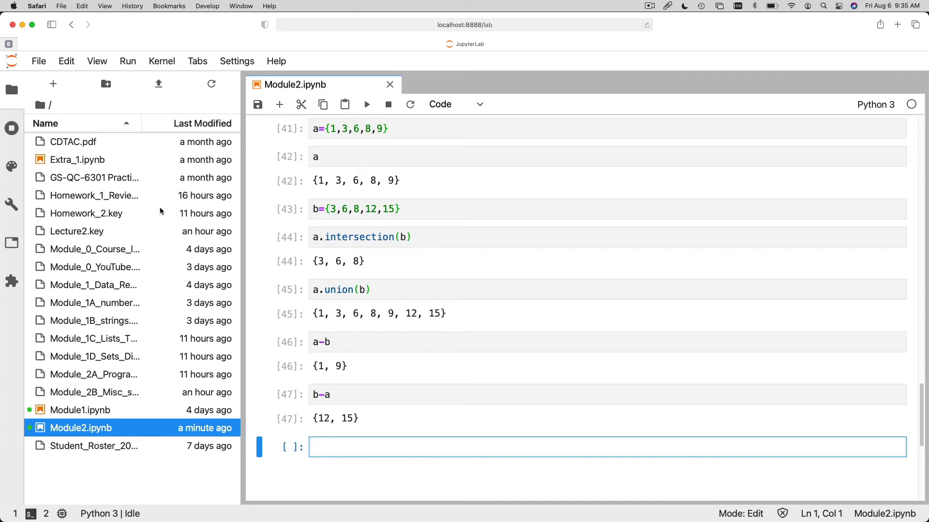
- Enter the dictionary a={1:3,2:5,3:7,4:"abc"} in the empty code cell
type("a")
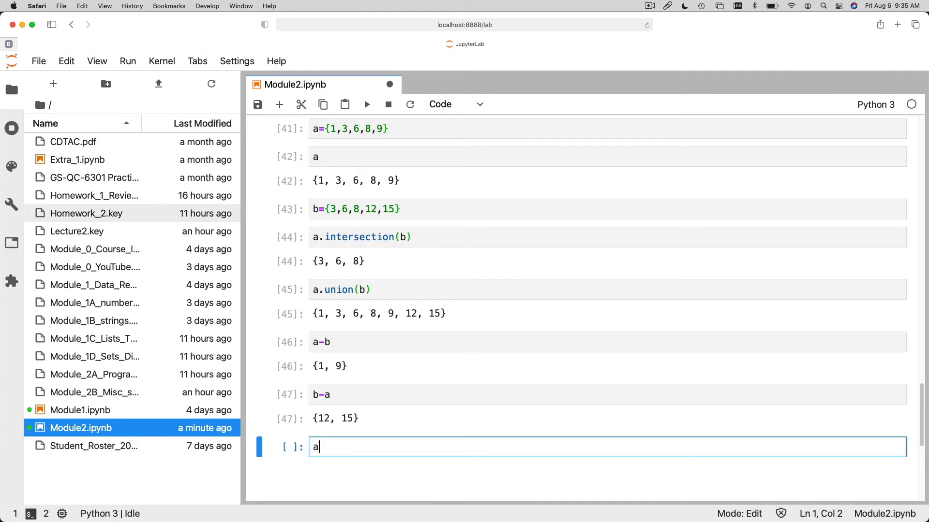
type("=")
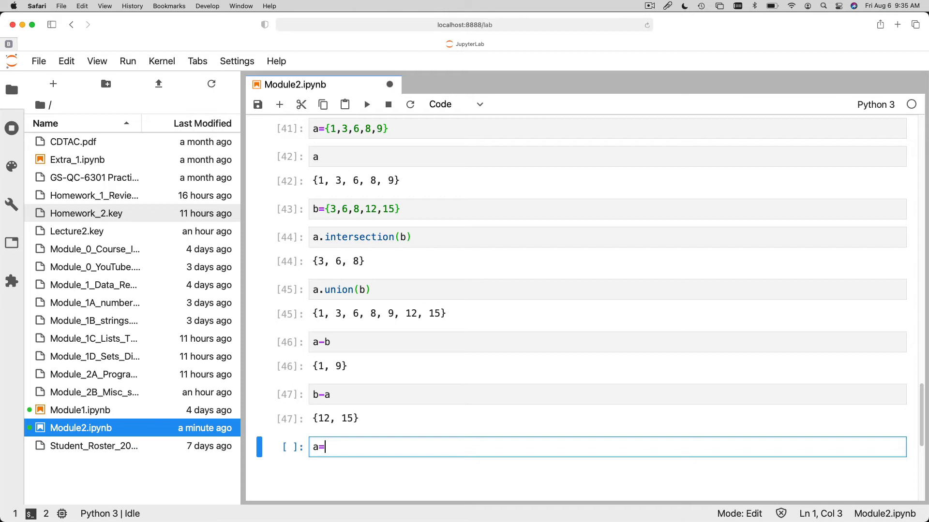
type("{}")
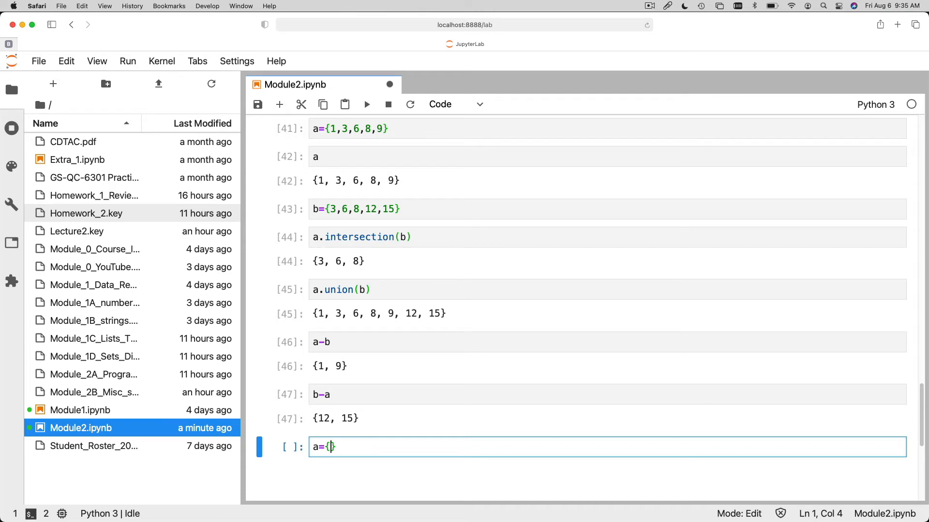
type("1:")
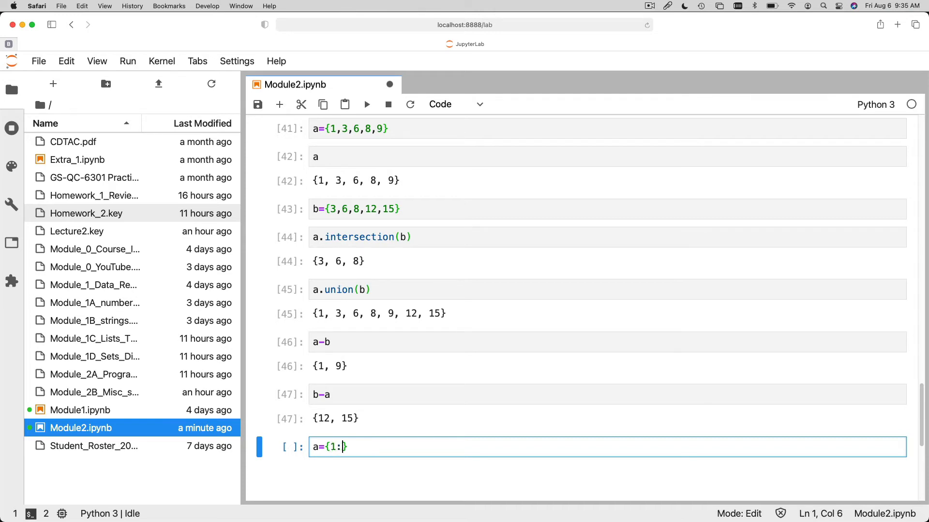
type("3,2:5")
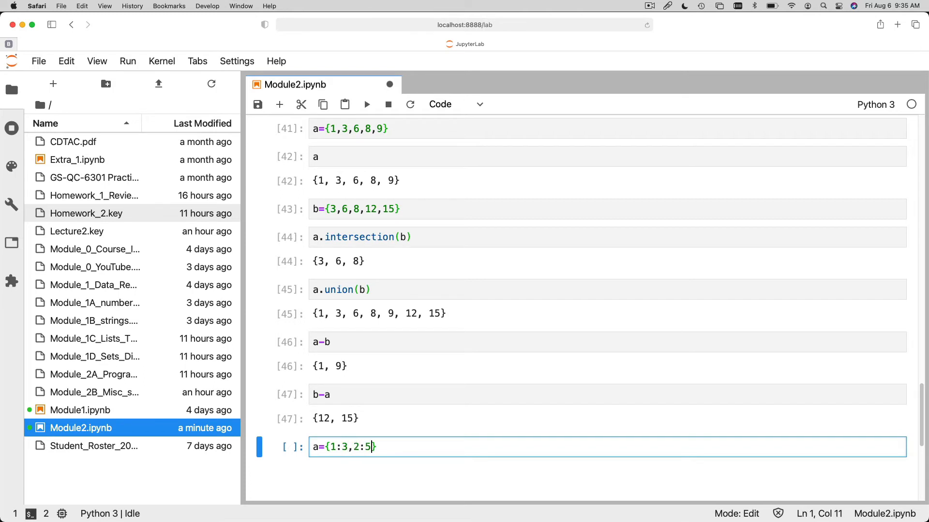
type("3")
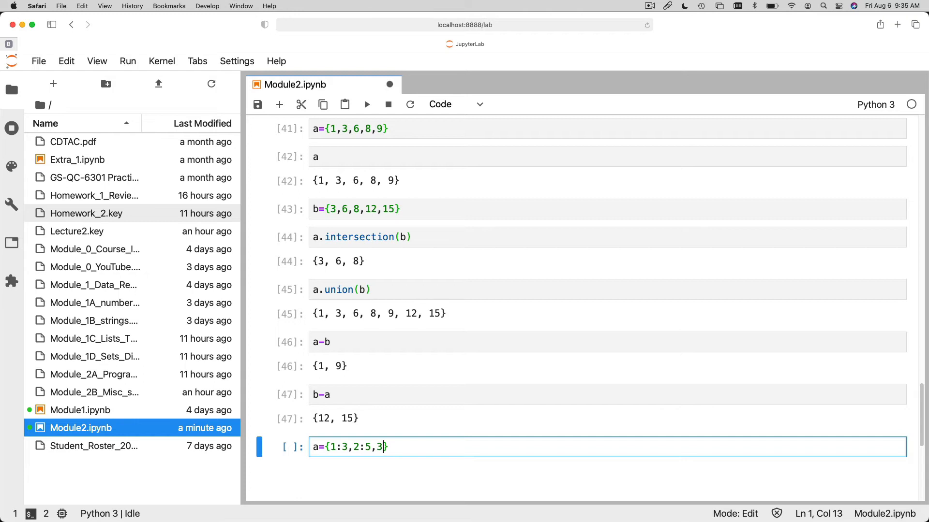
type(":7")
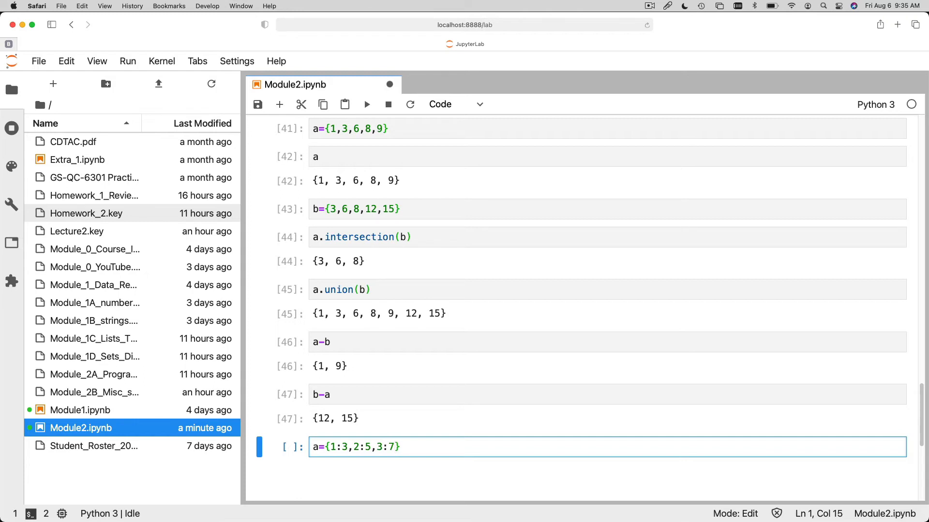
type(",4:")
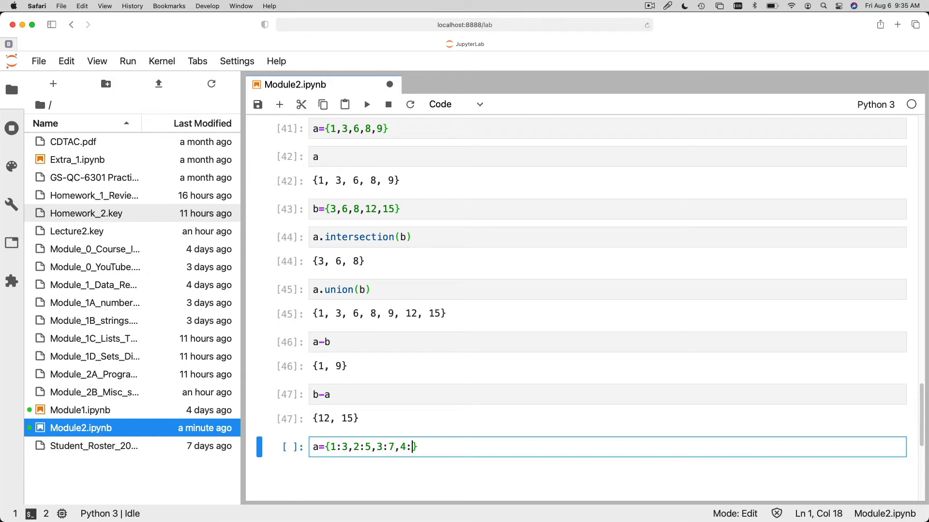
type("\"a\"")
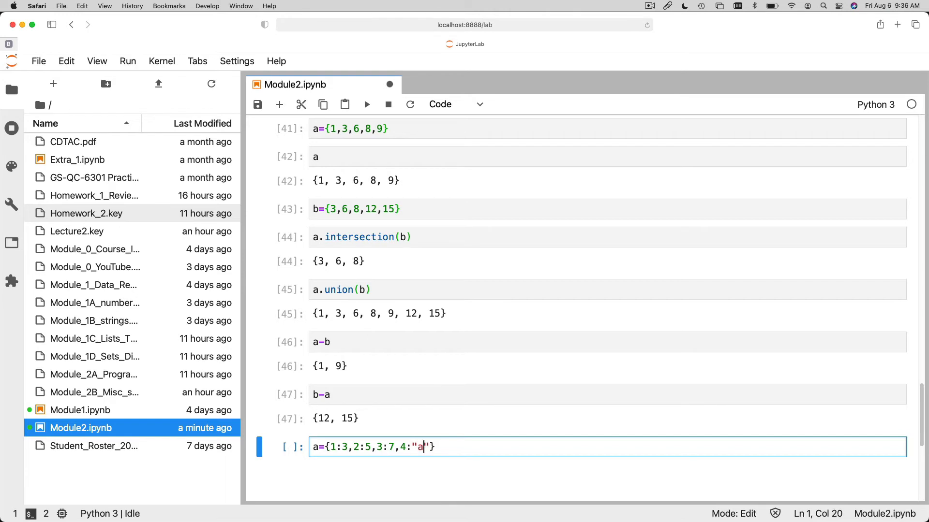
type("bc")
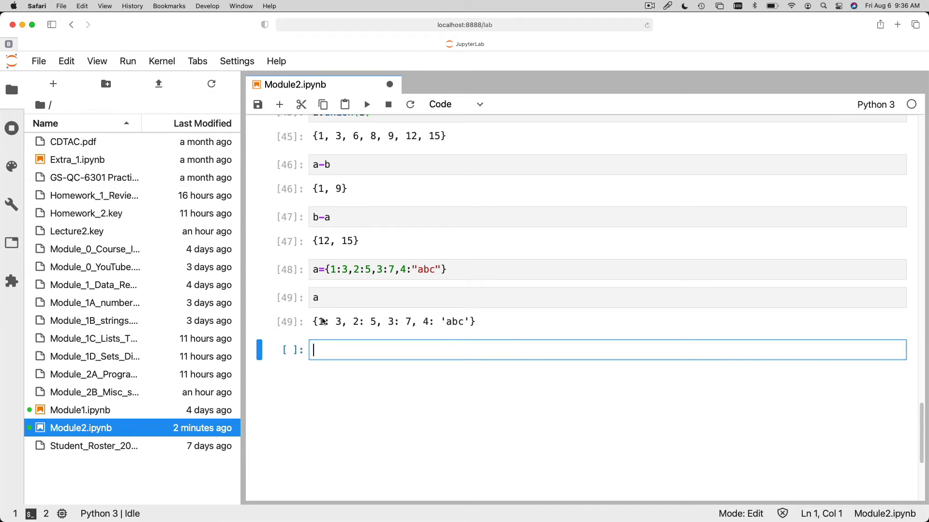
mouse_move(321, 323)
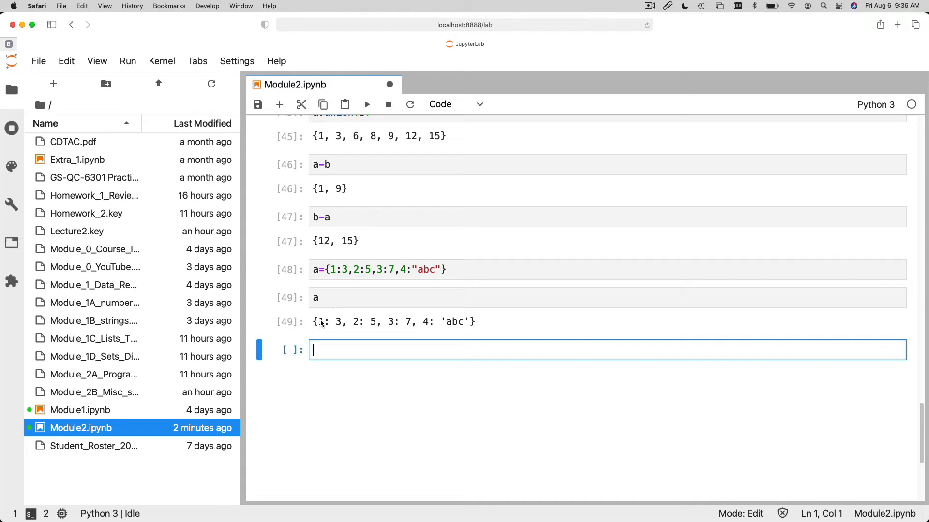
mouse_move(337, 312)
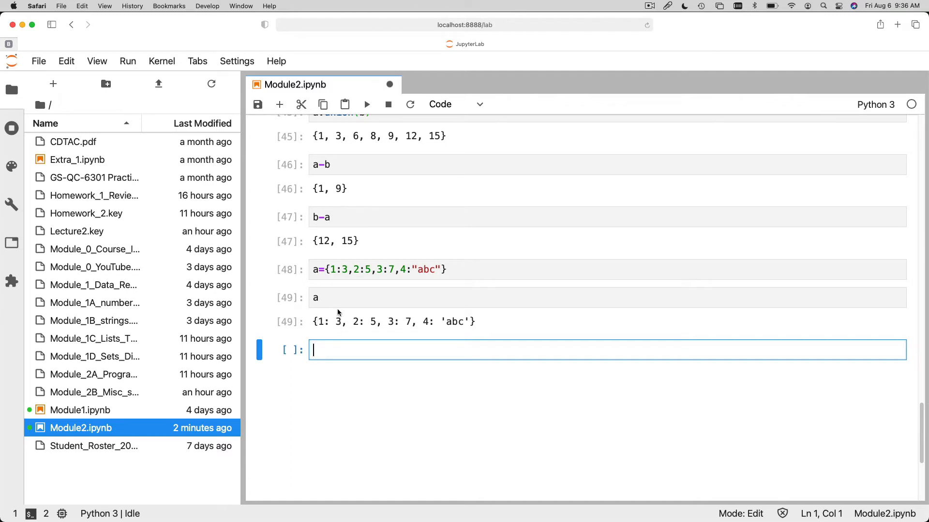
mouse_move(337, 324)
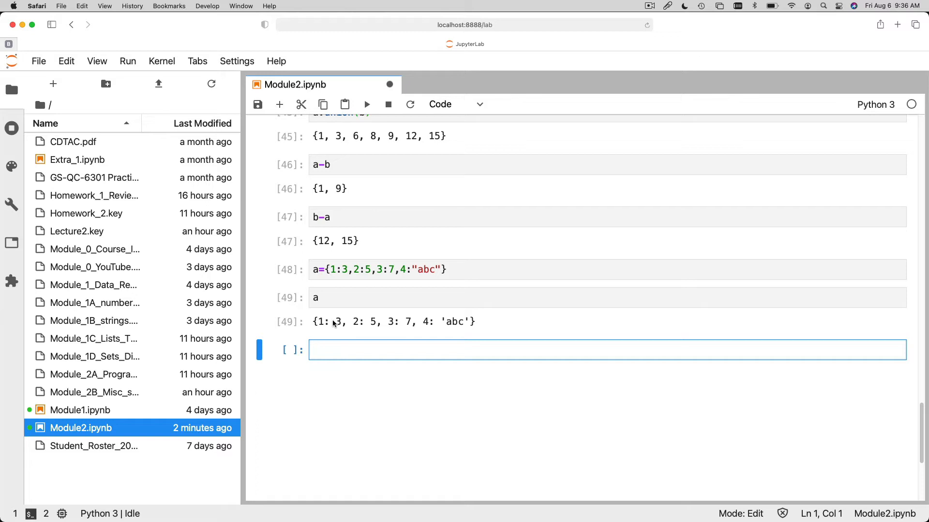
mouse_move(343, 329)
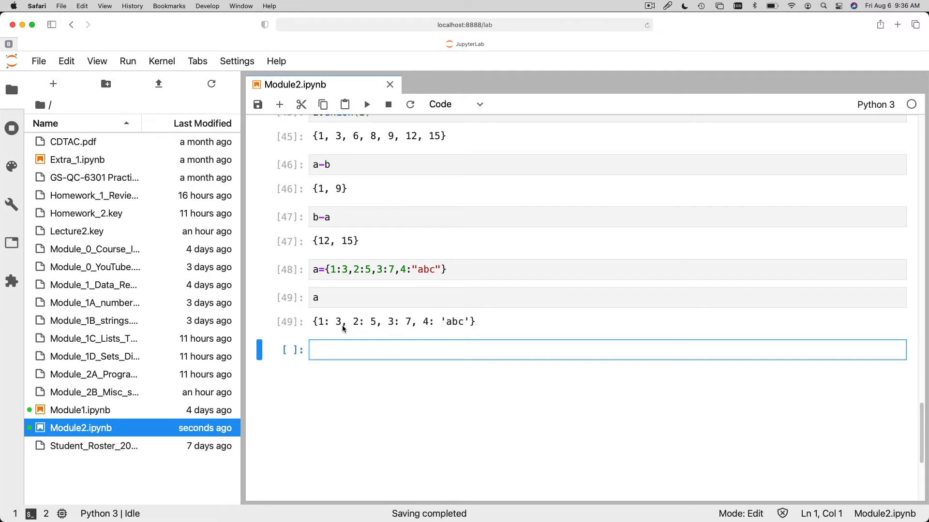
mouse_move(320, 329)
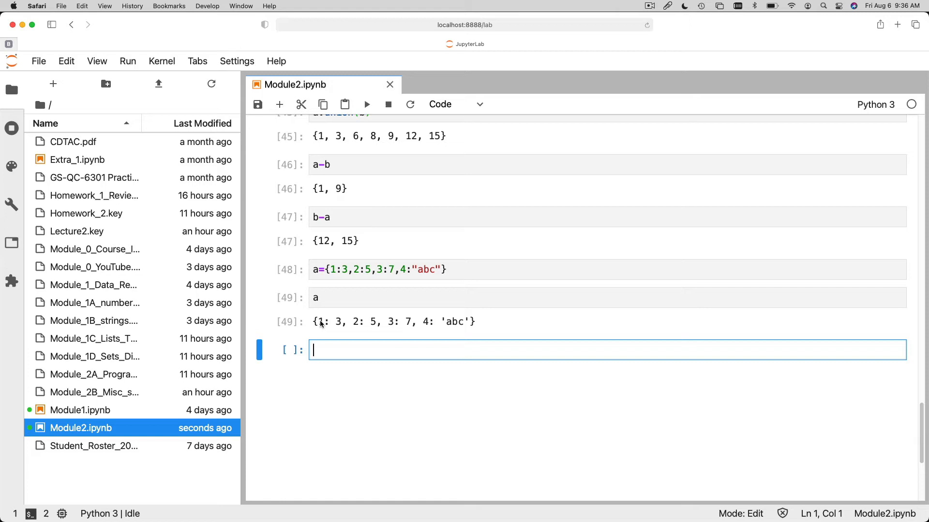
mouse_move(332, 320)
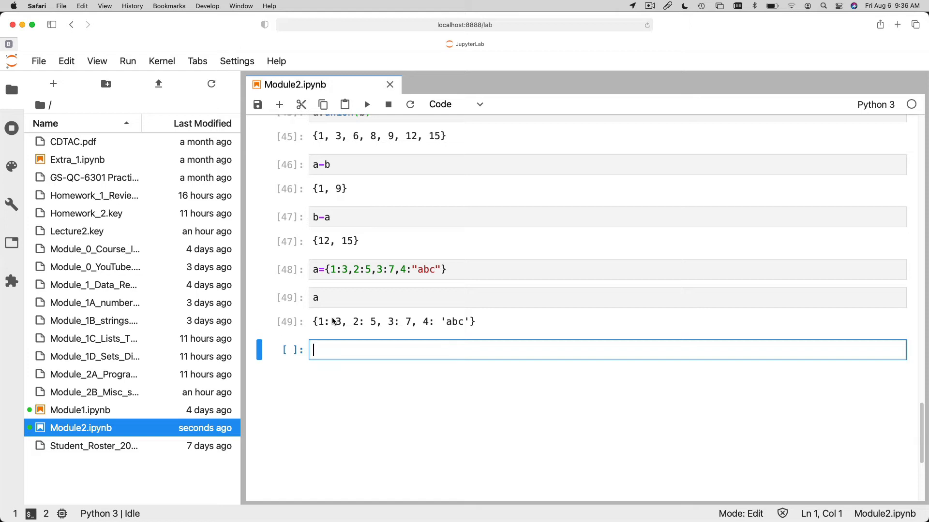
mouse_move(325, 350)
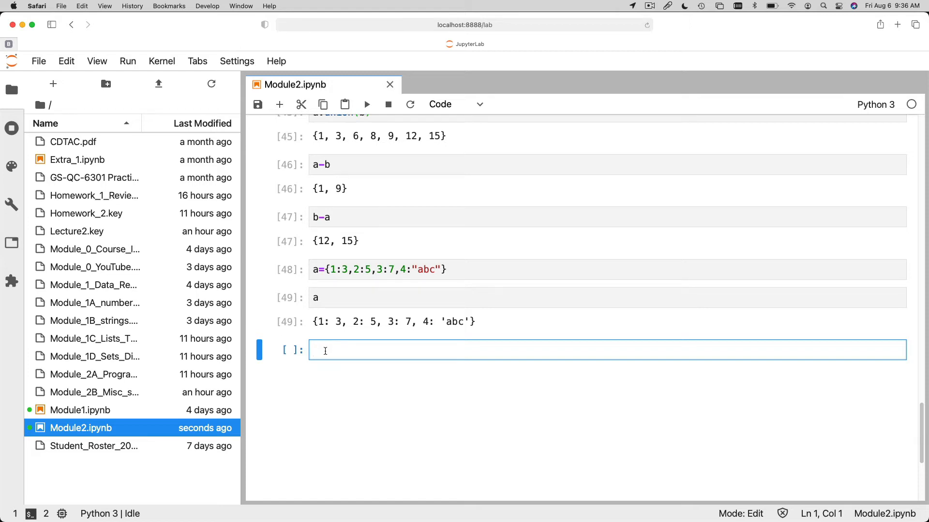
- Look up a[1] in a new cell, which returns 3
type("a[]")
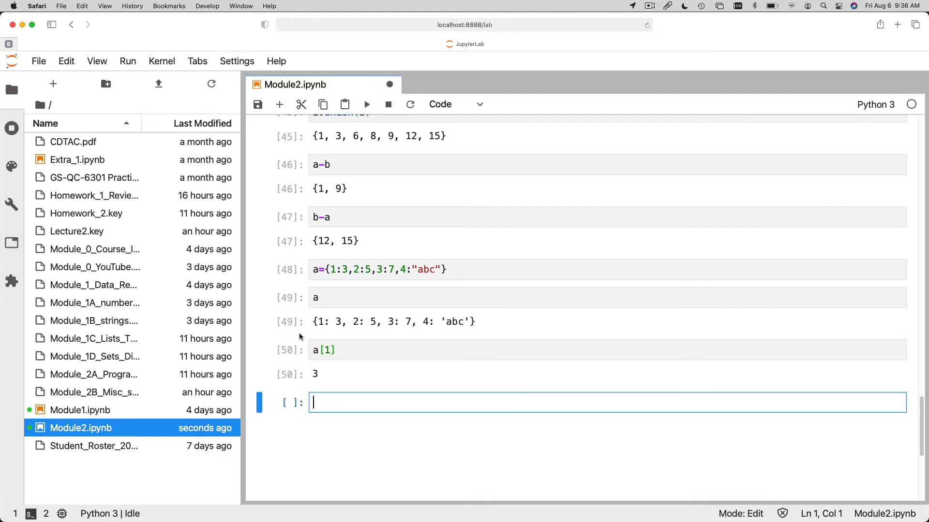
mouse_move(386, 329)
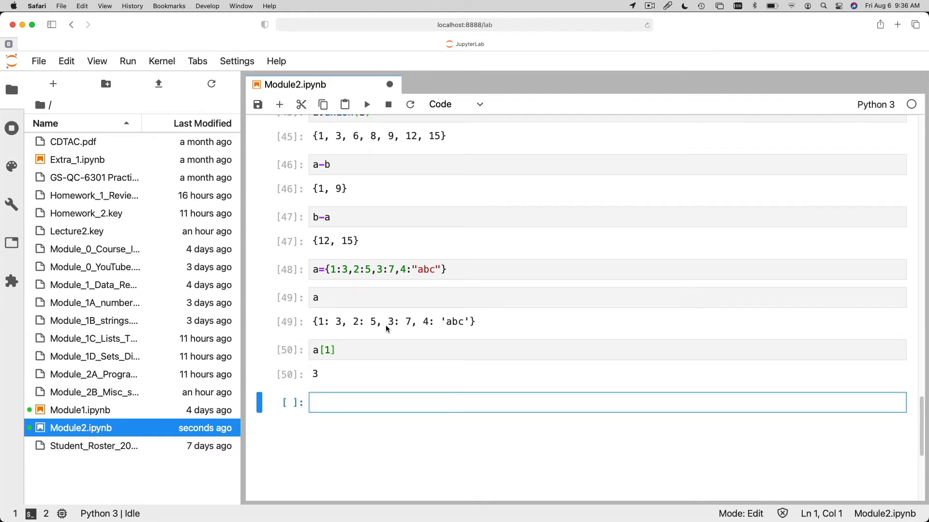
mouse_move(407, 337)
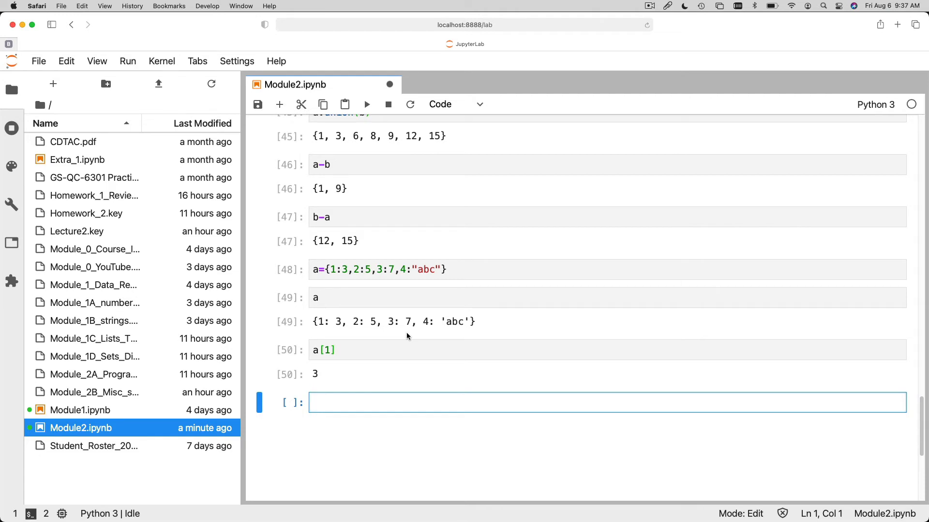
- Evaluate a[7] to raise a KeyError, then a[4] to return 'abc'
type("a[]")
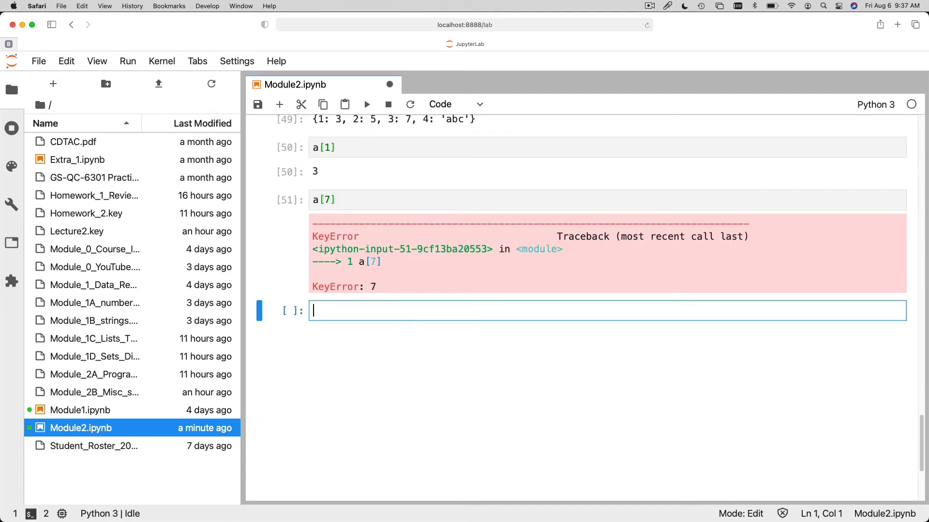
type("a[4]")
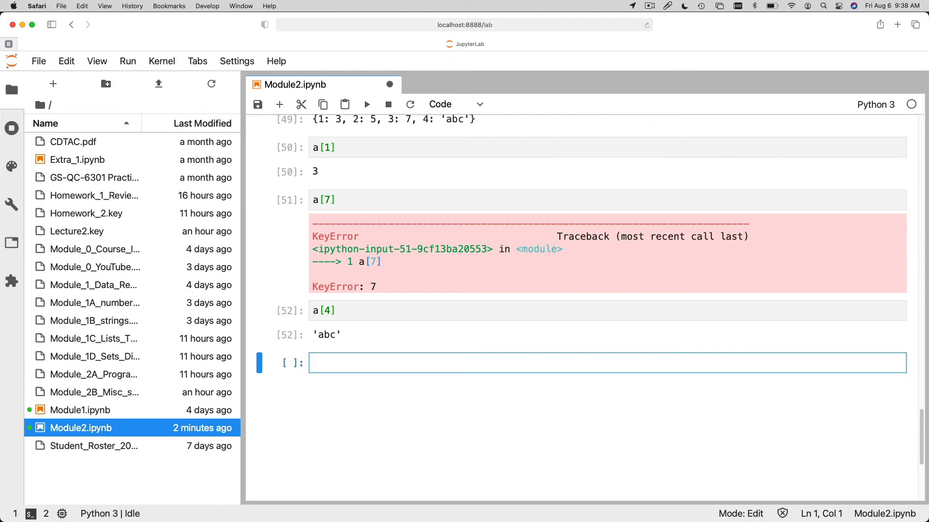
- Display a, assign a["xyz"]="qrt", and show the dictionary with the new entry
key("shift+enter")
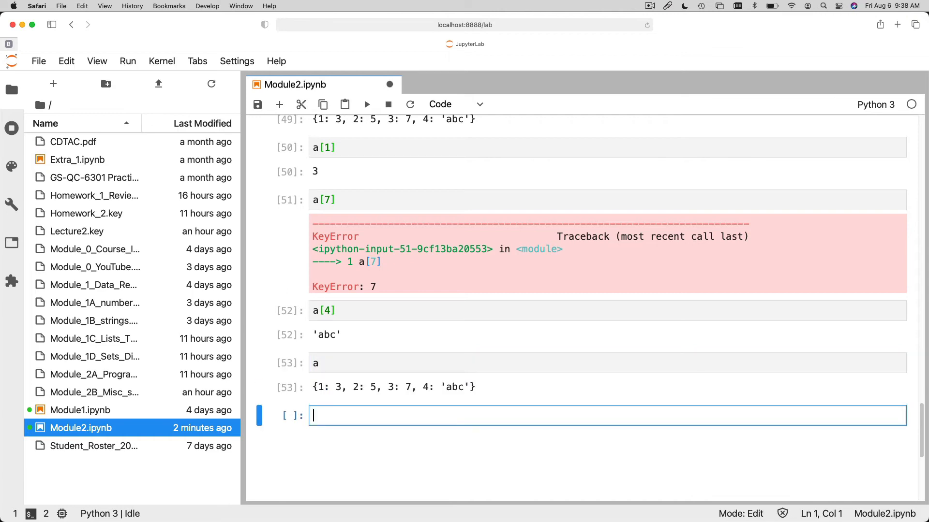
type("a[]")
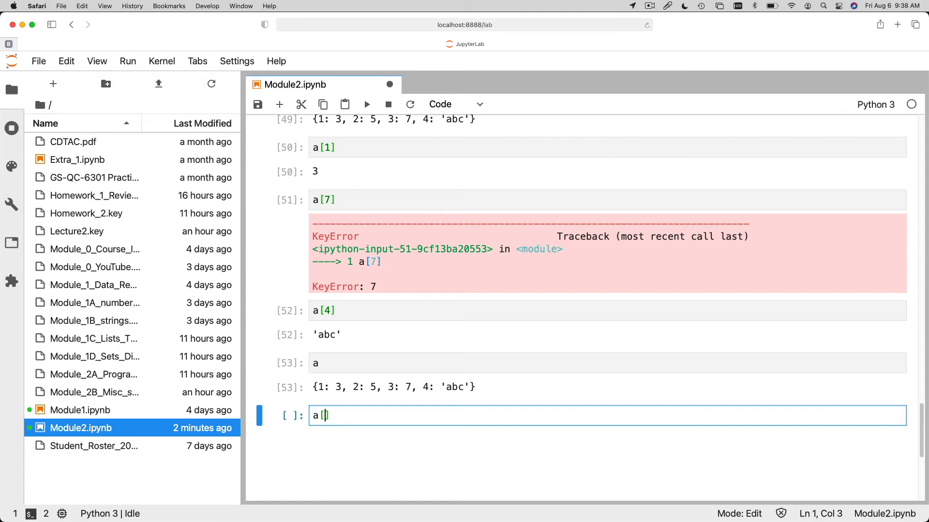
type("\"xyz\"")
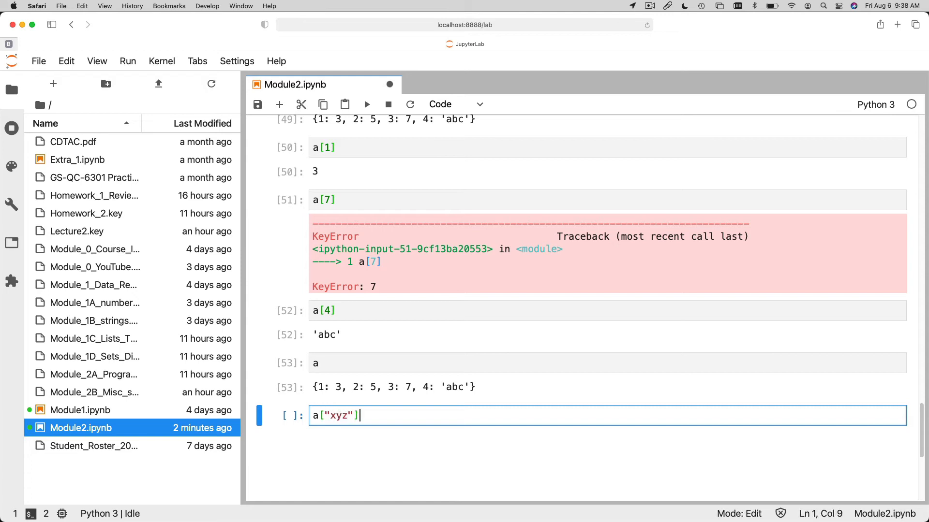
type("=\"\"")
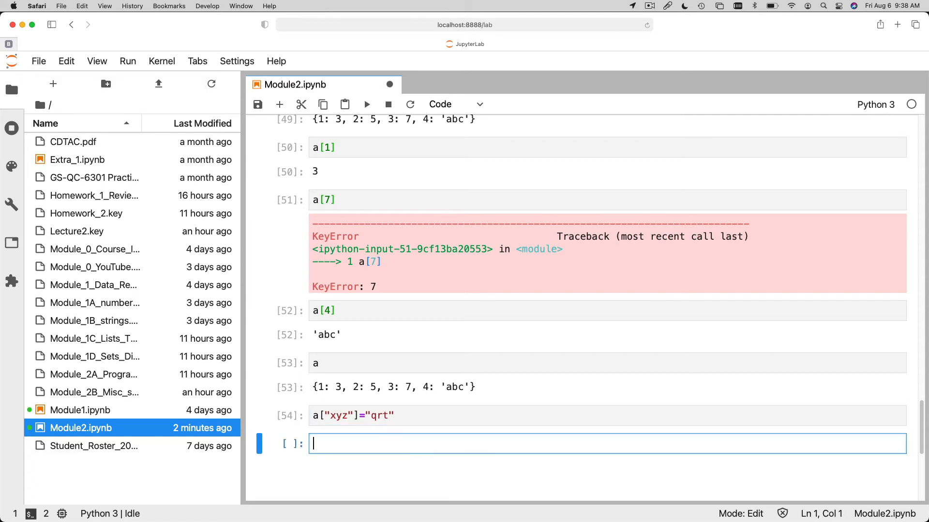
key("shift+enter")
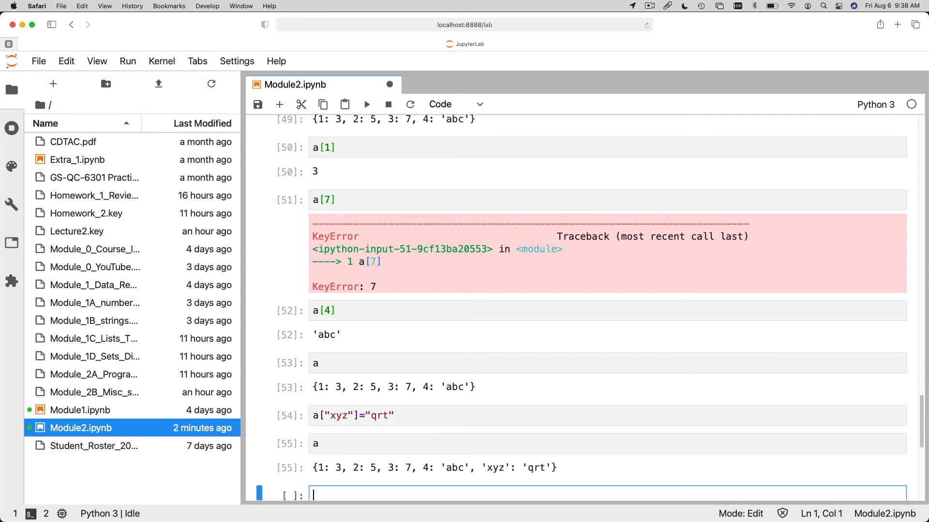
mouse_move(538, 473)
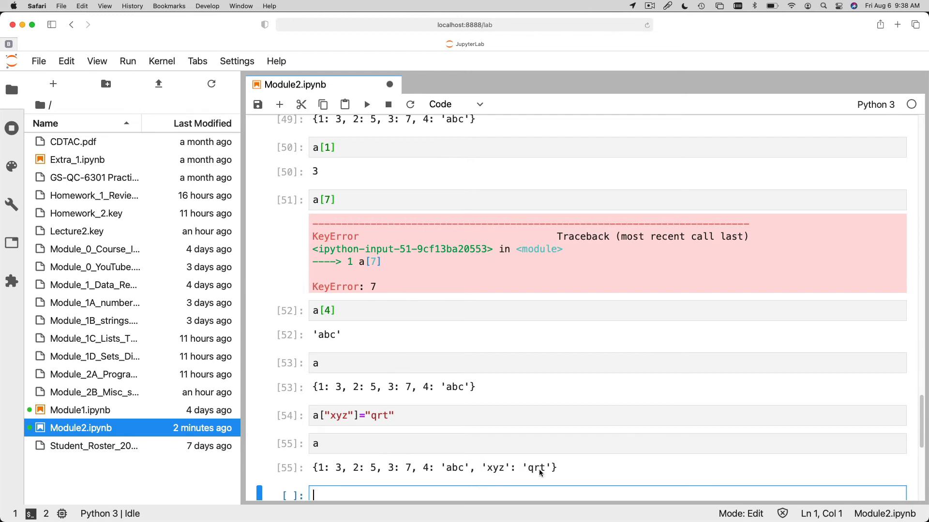
mouse_move(533, 460)
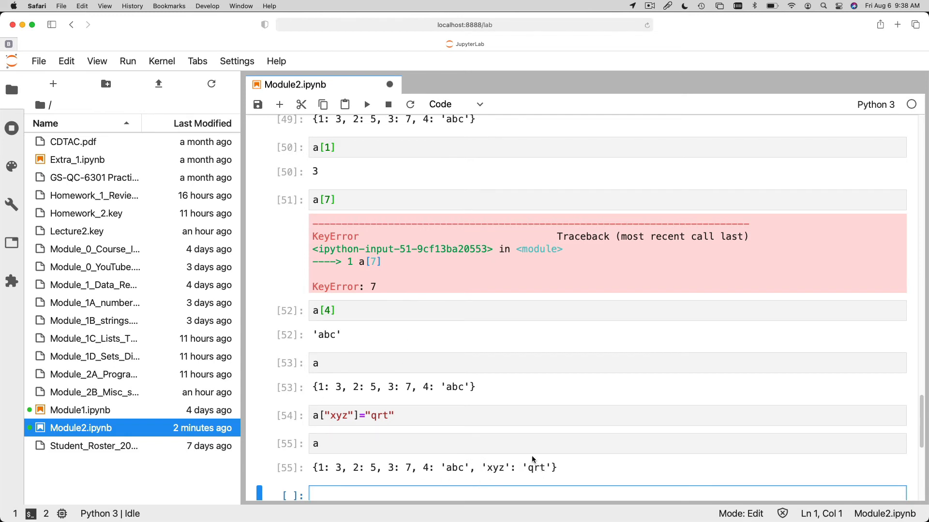
- Retrieve a["xyz"], which returns 'qrt'
type("a[\"\"]")
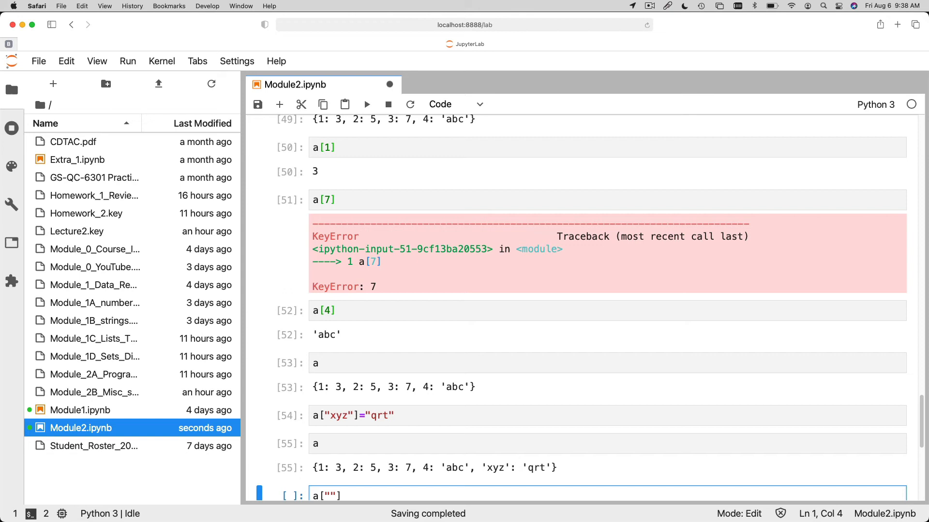
type("xyz")
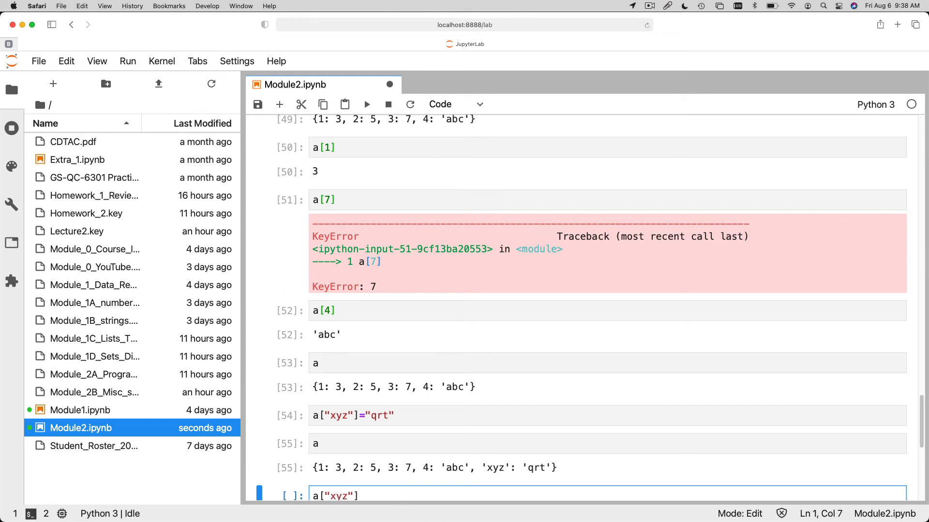
key("shift+Return")
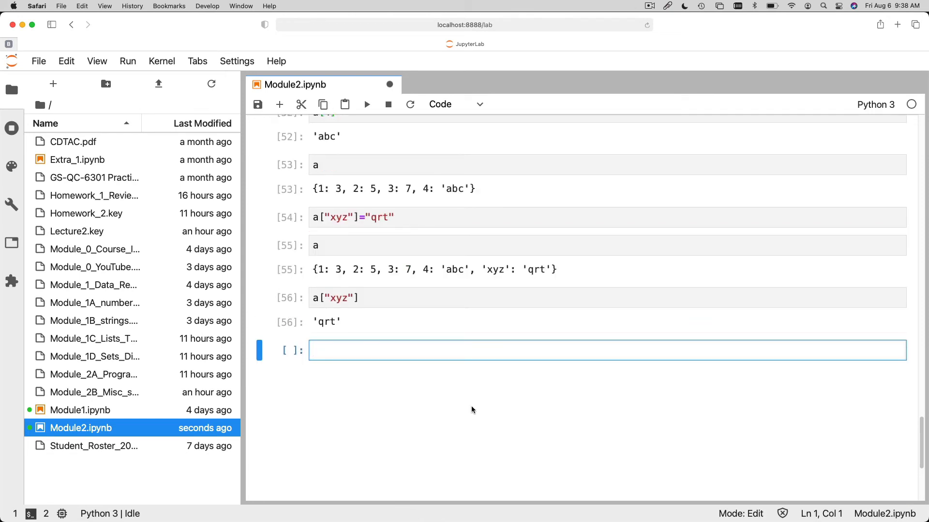
mouse_move(318, 334)
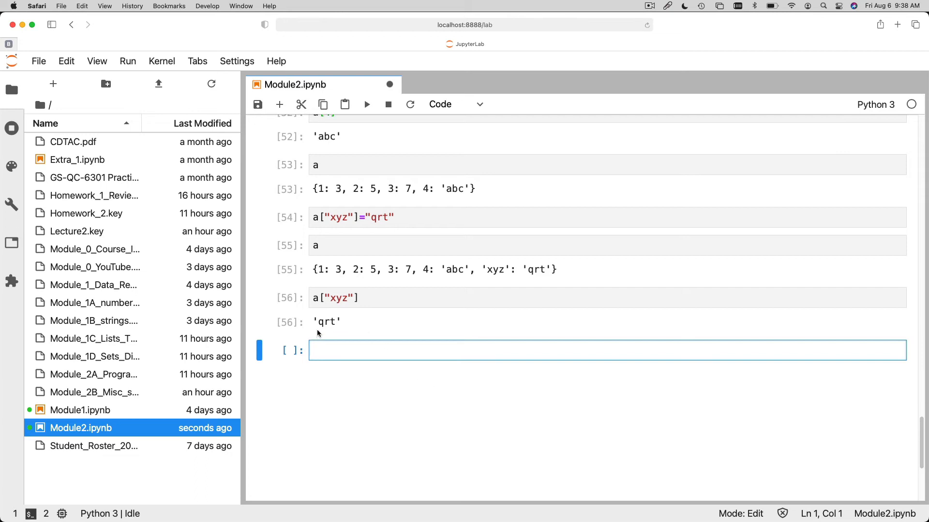
mouse_move(396, 270)
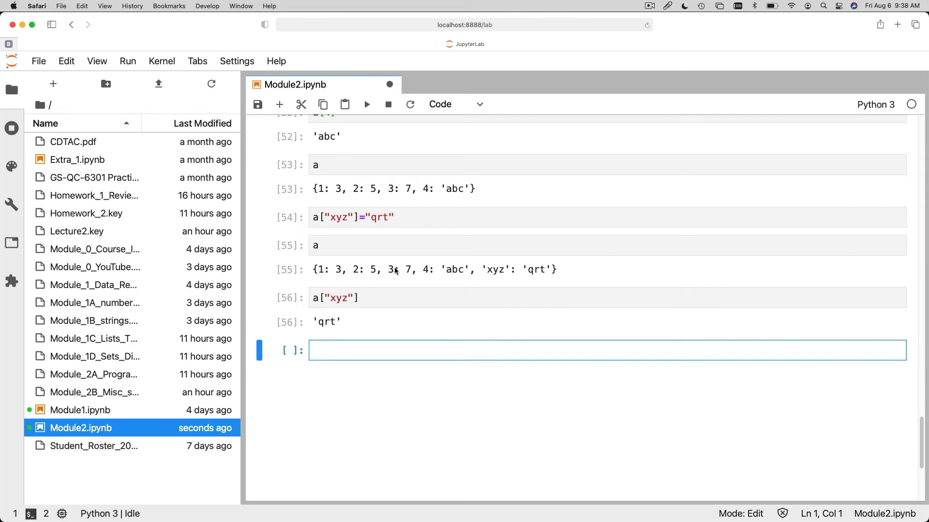
mouse_move(396, 291)
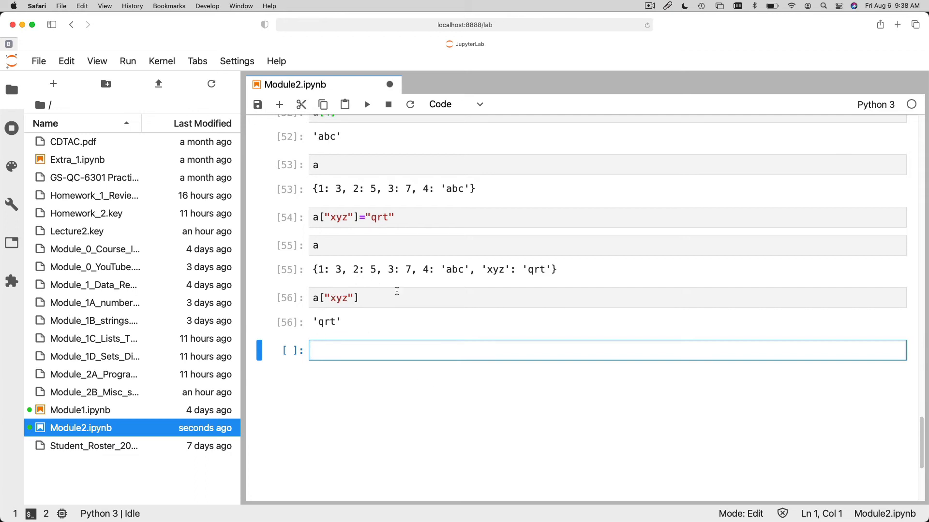
- Assign the tuple key a[(1,7)]="55" to the dictionary
type("a[")
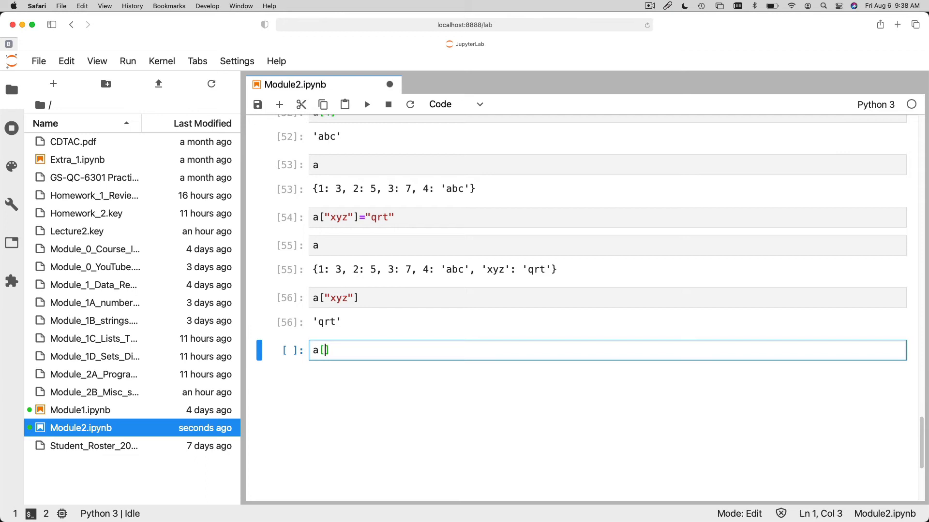
type("(1,7)")
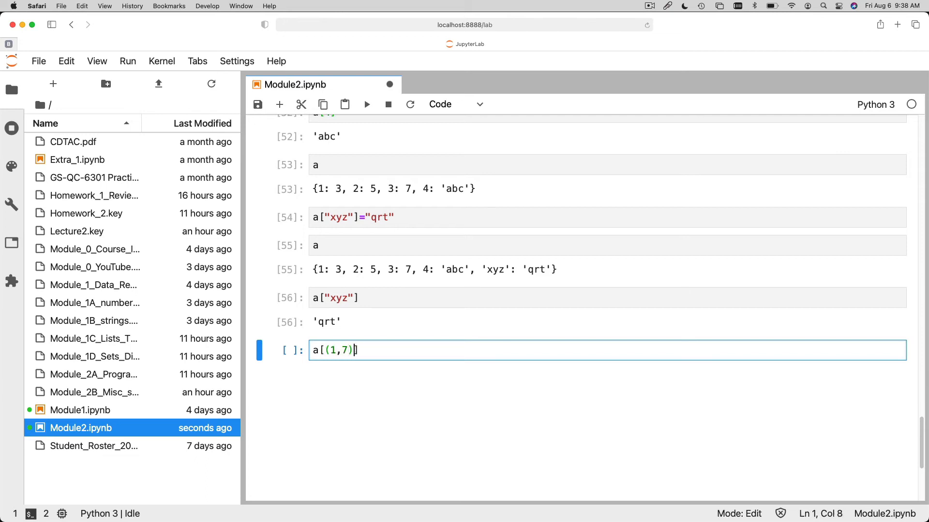
type("=")
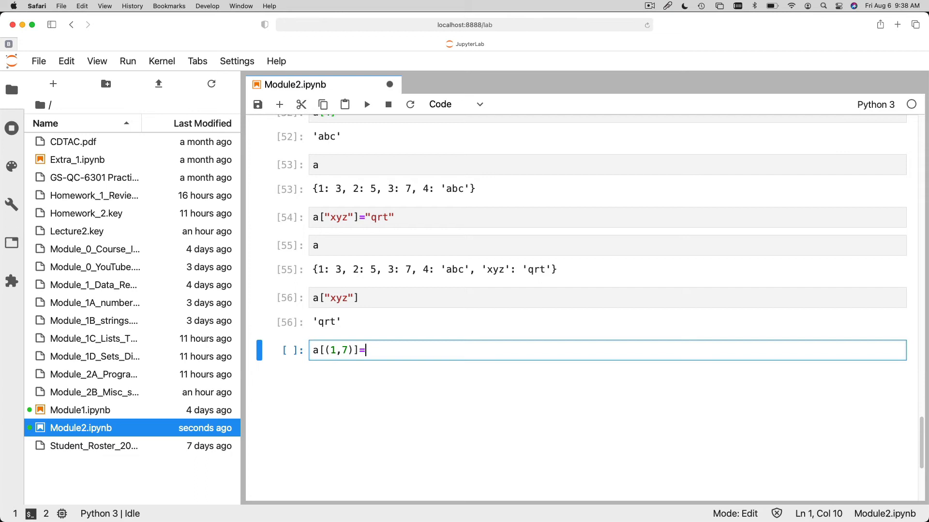
type("\"55\"")
type("a")
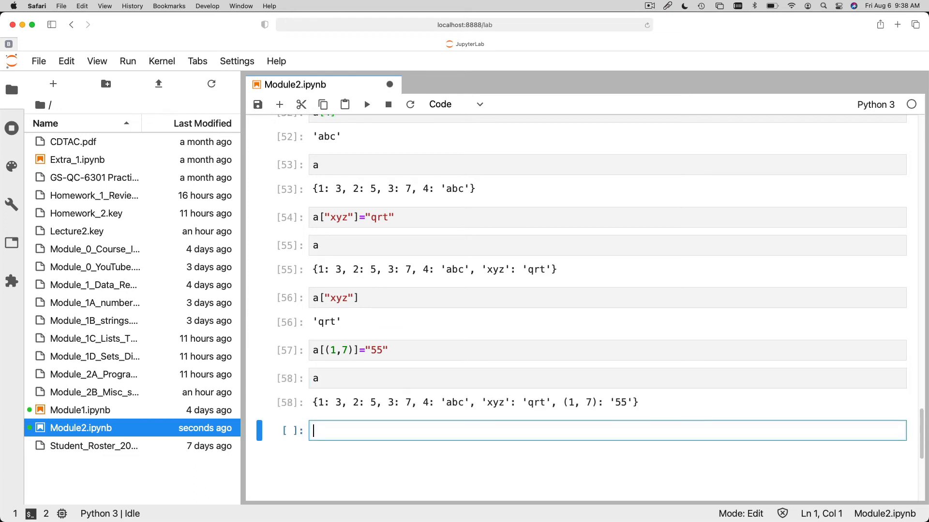
mouse_move(600, 407)
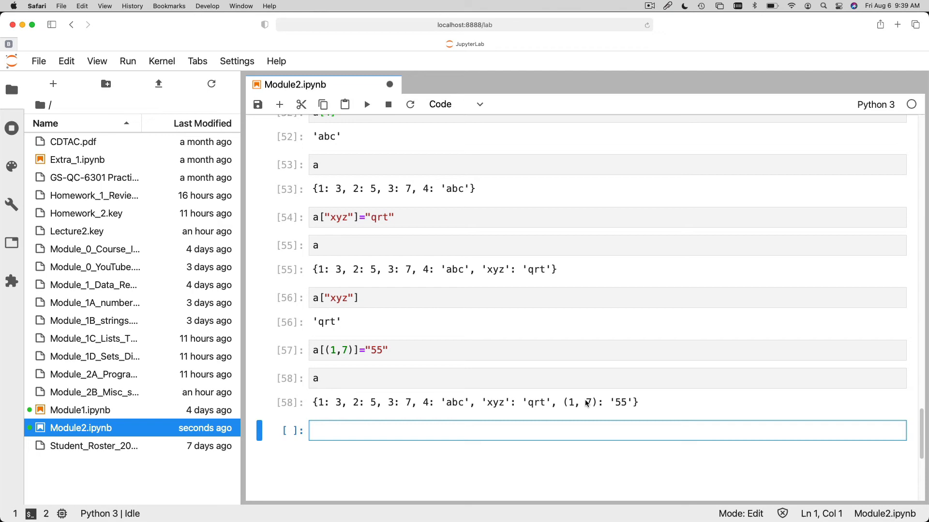
mouse_move(502, 376)
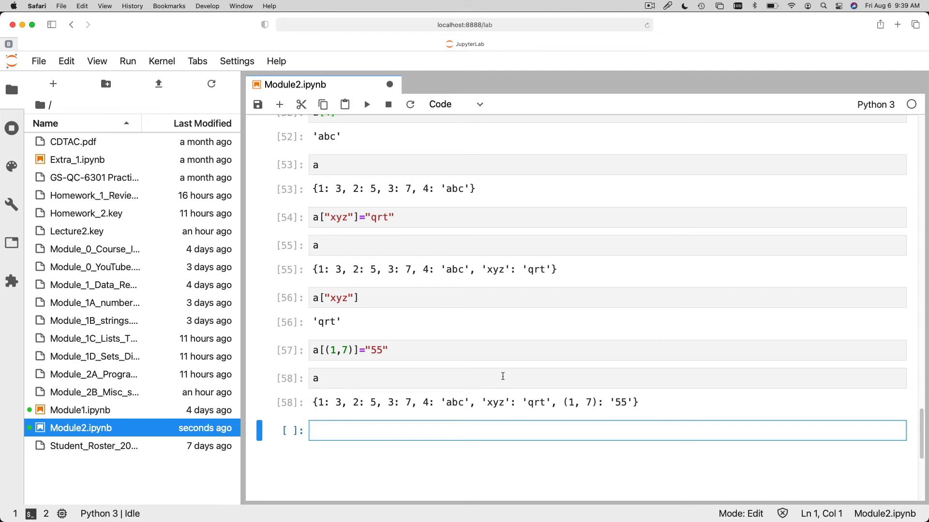
mouse_move(536, 398)
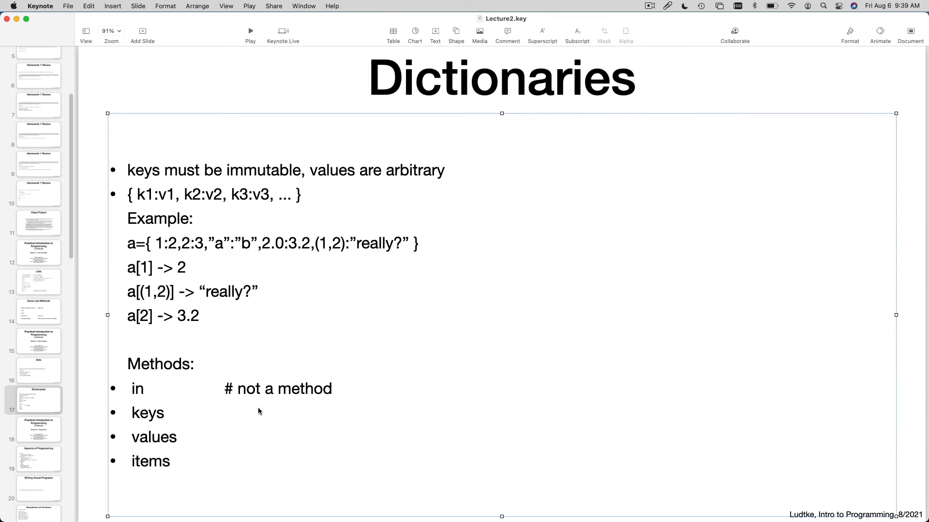
mouse_move(46, 404)
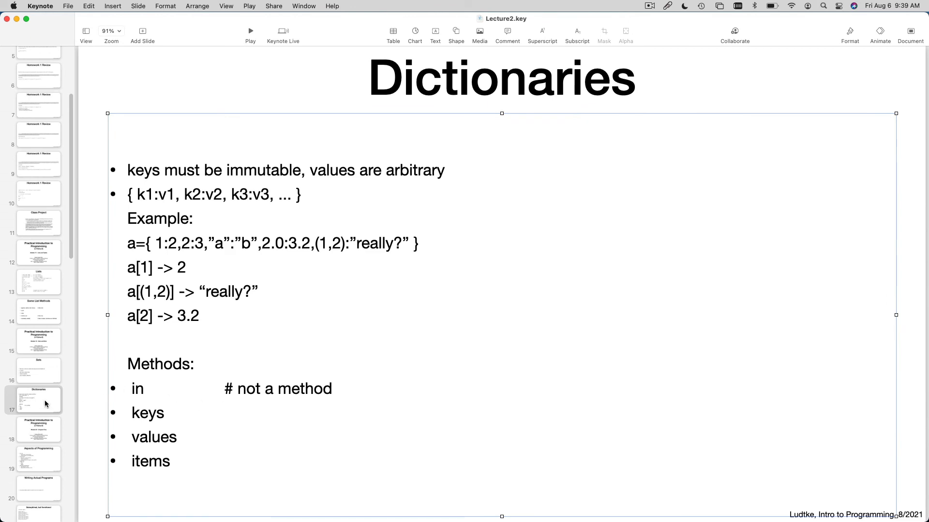
mouse_move(241, 424)
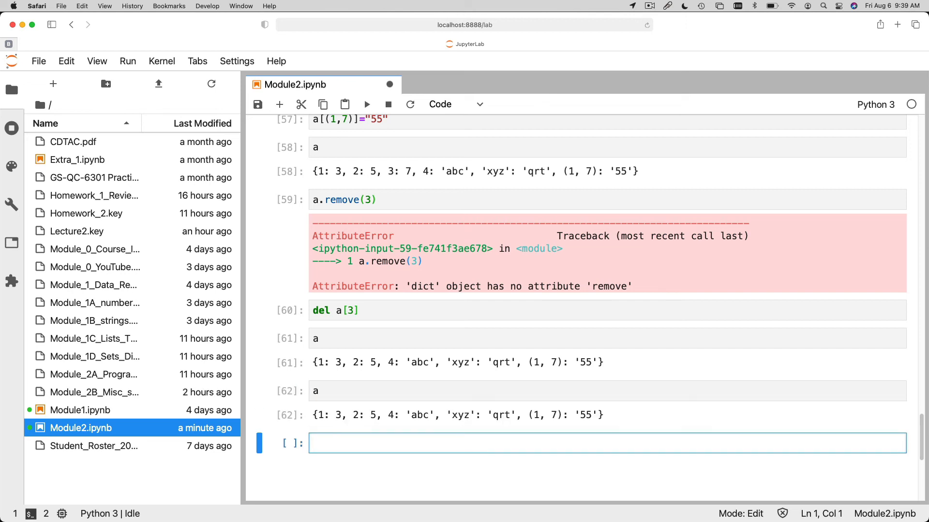
- Run a.keys(), returning dict_keys([1, 2, 4, 'xyz', (1, 7)])
type("a[")
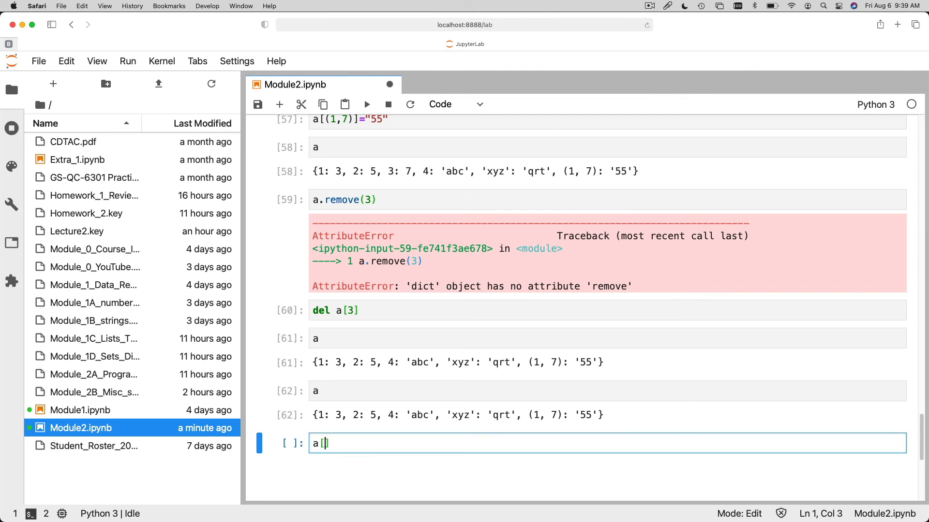
type("a.")
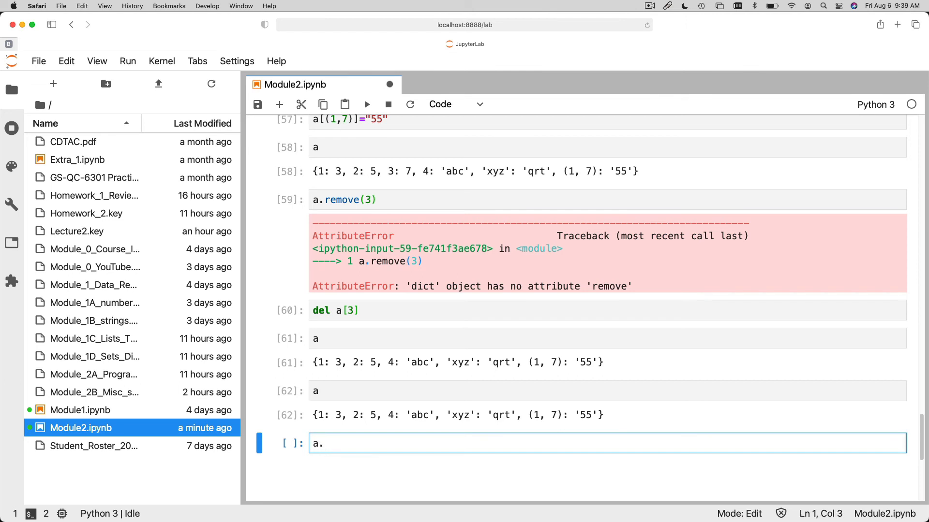
key("shift+enter")
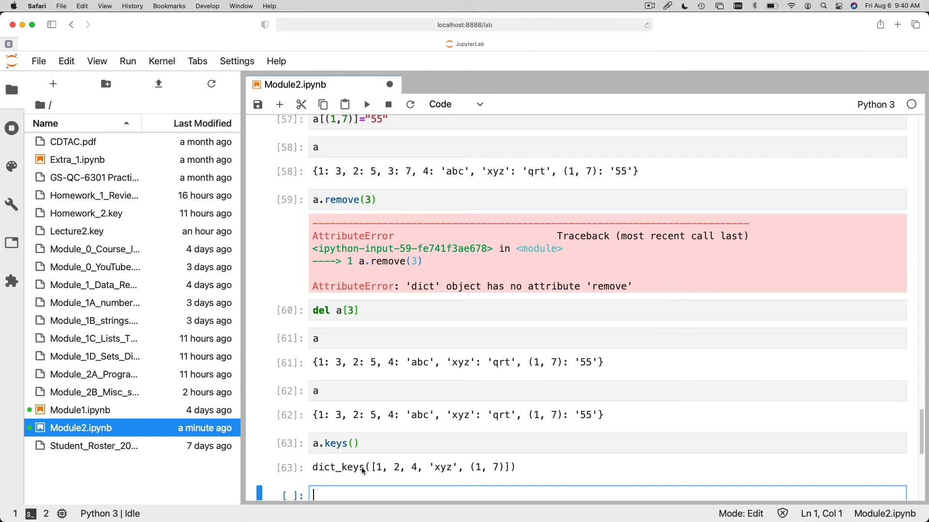
mouse_move(421, 471)
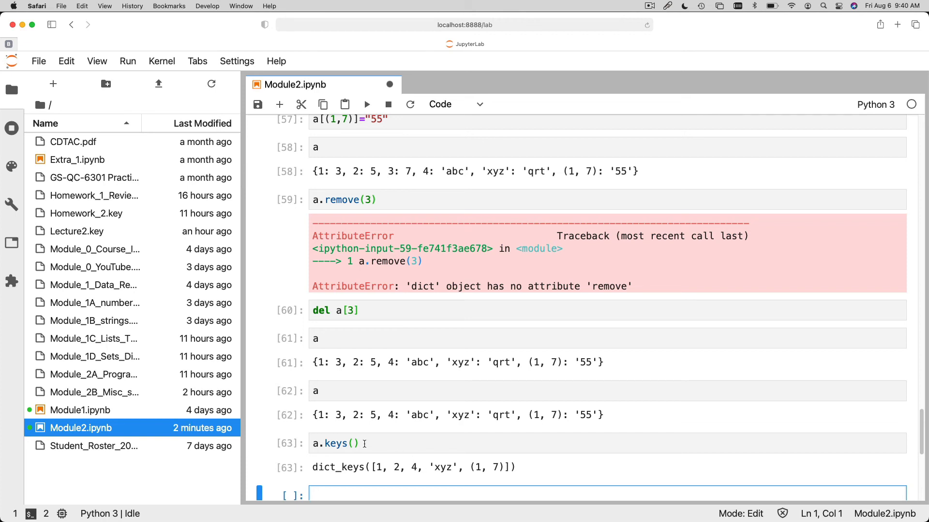
mouse_move(385, 470)
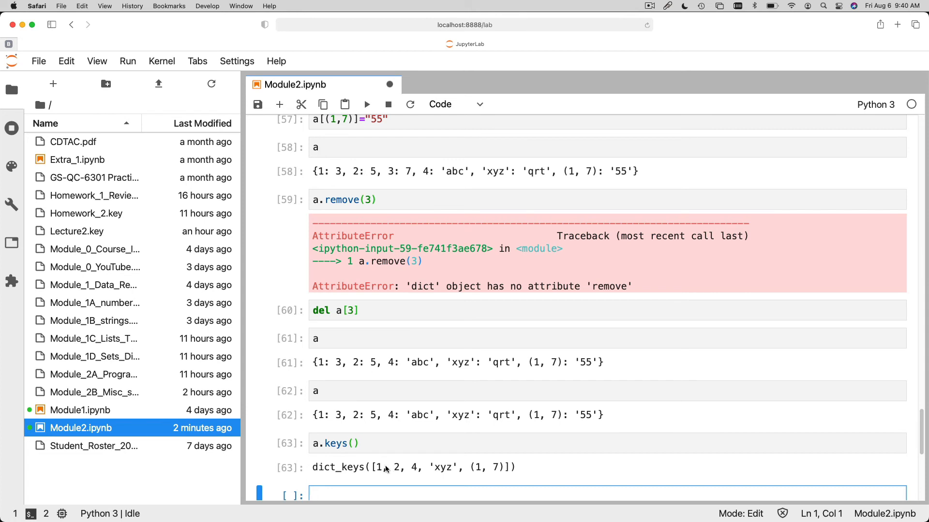
mouse_move(415, 469)
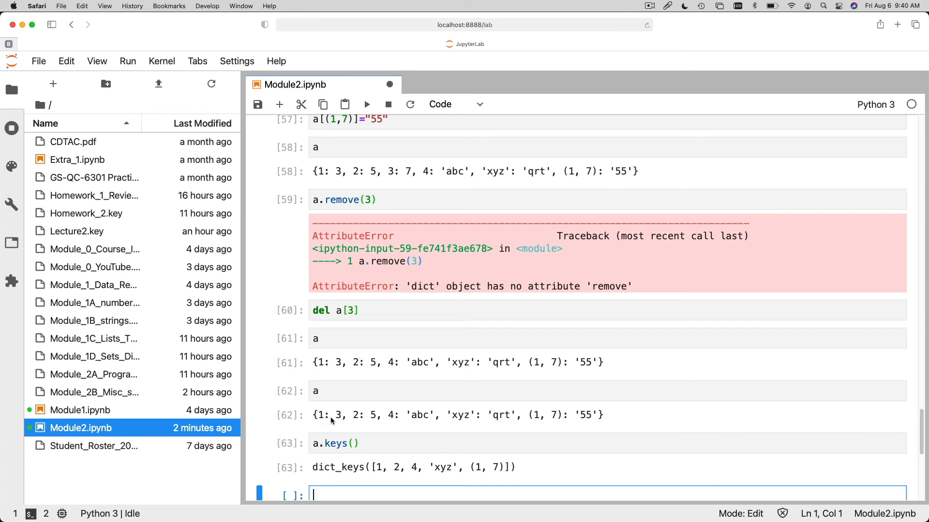
mouse_move(374, 447)
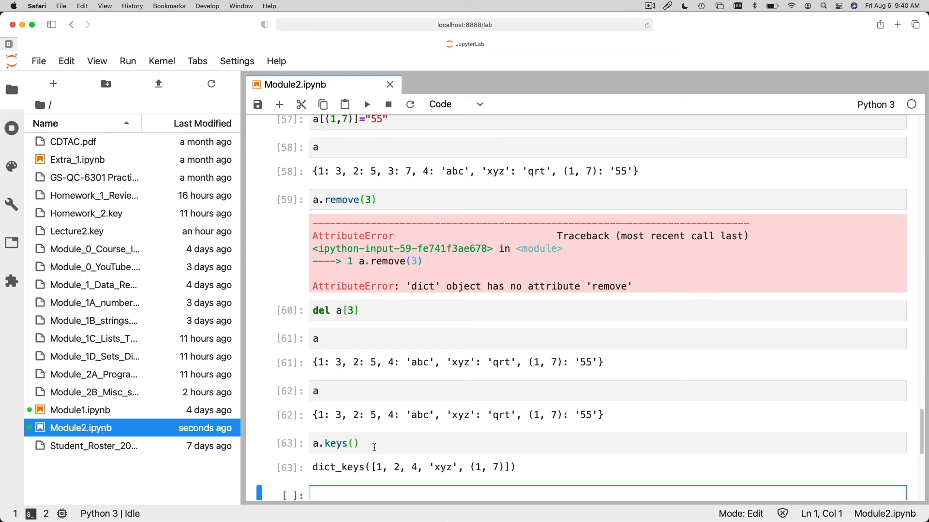
mouse_move(370, 485)
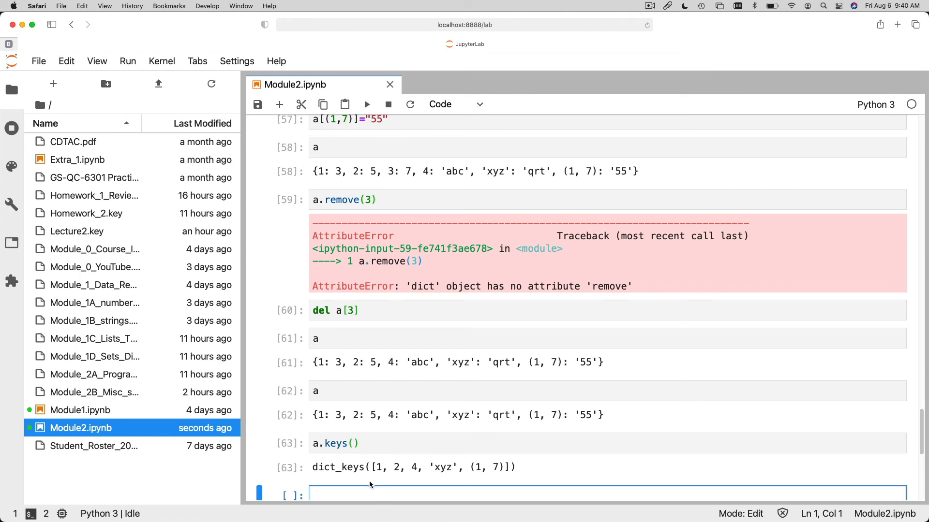
- Assign a[2] = 7 and run it so dictionary a shows 2: 7
type("a[2]")
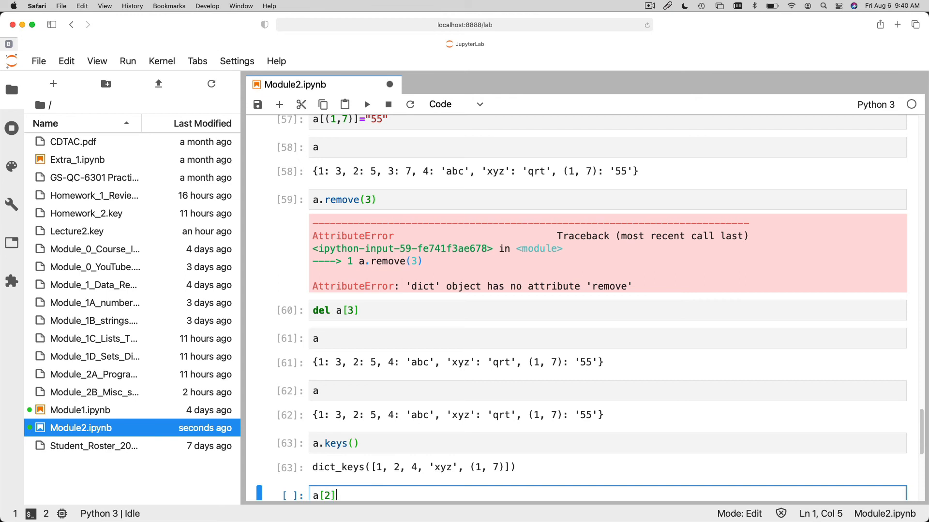
key("shift+enter")
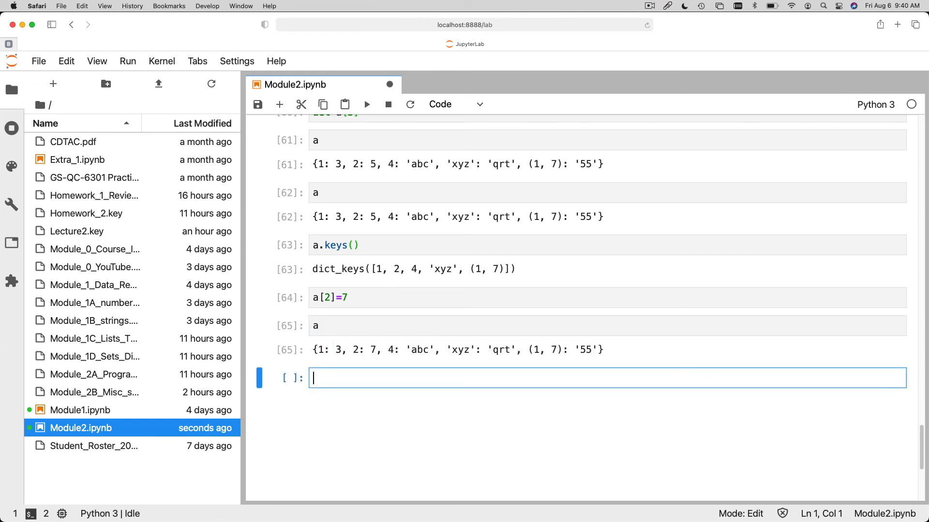
mouse_move(374, 352)
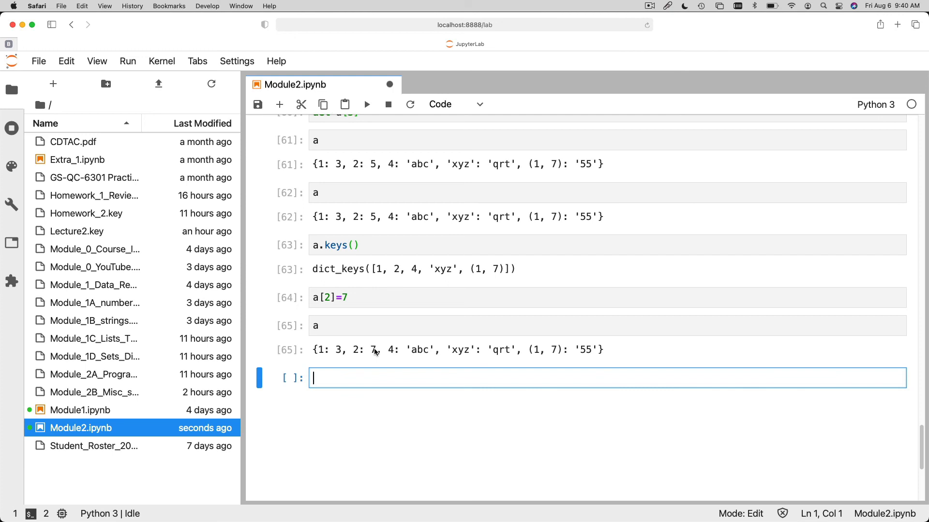
mouse_move(329, 224)
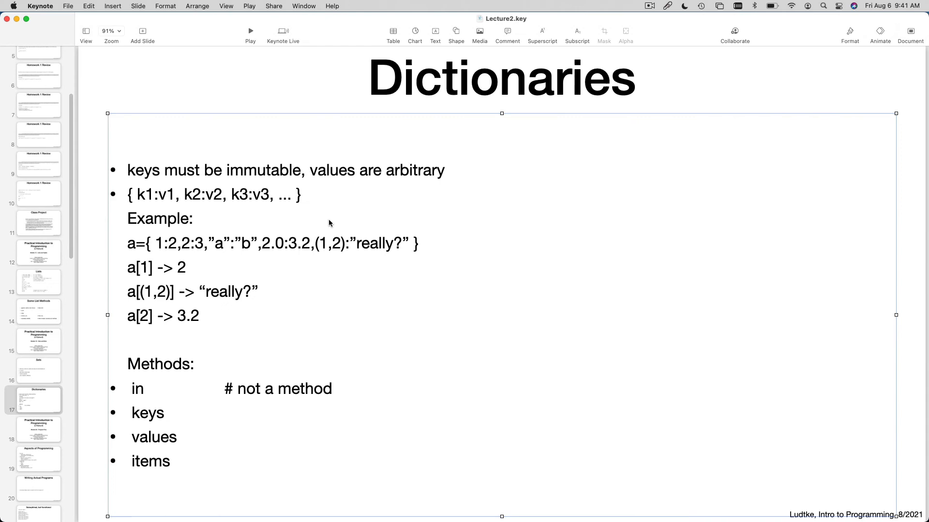
mouse_move(132, 433)
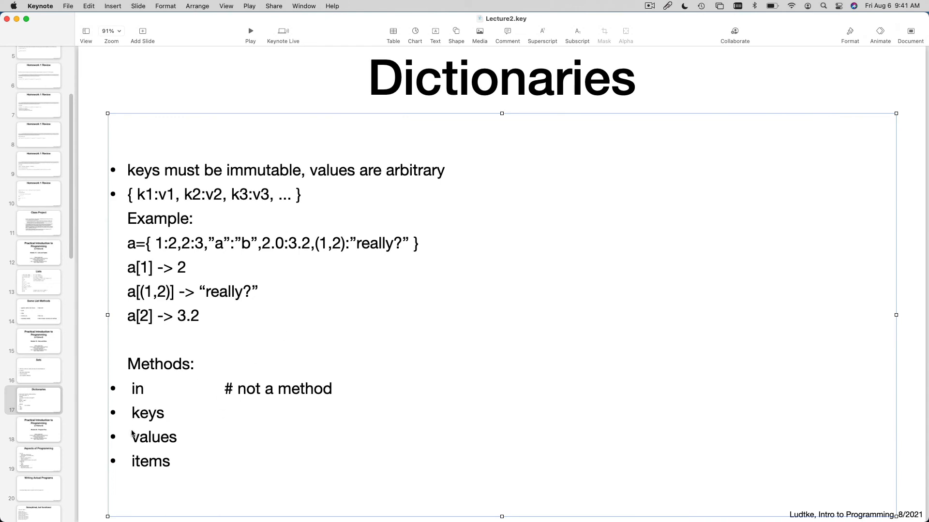
mouse_move(161, 442)
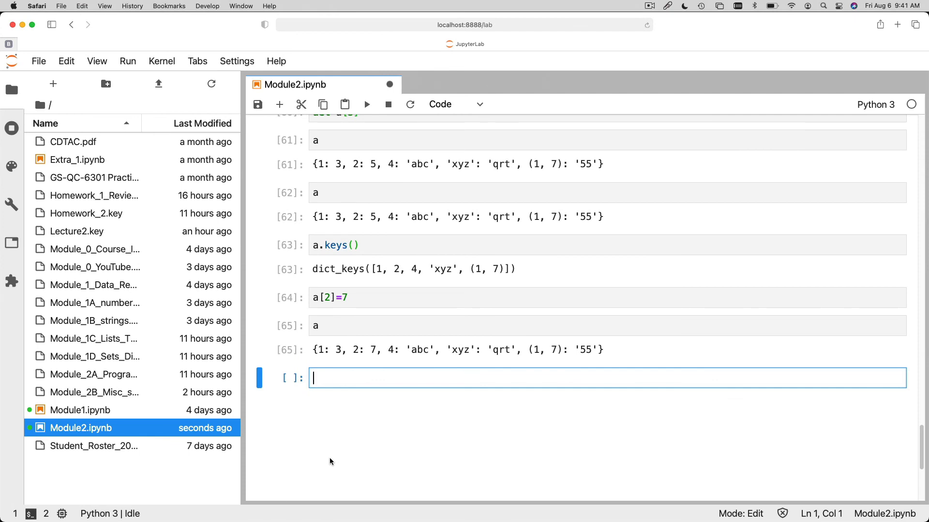
- Run a.items() to return every key-value pair of a as tuples
type("a")
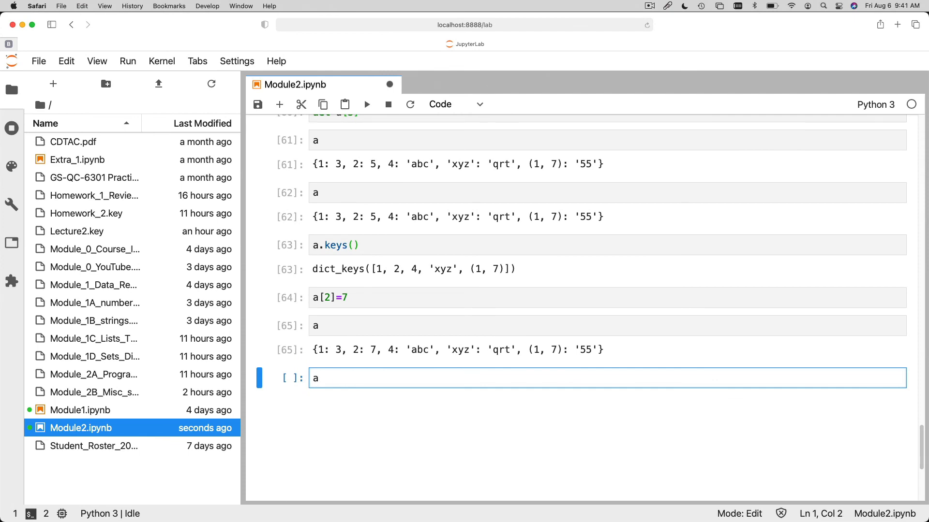
type(".items(")
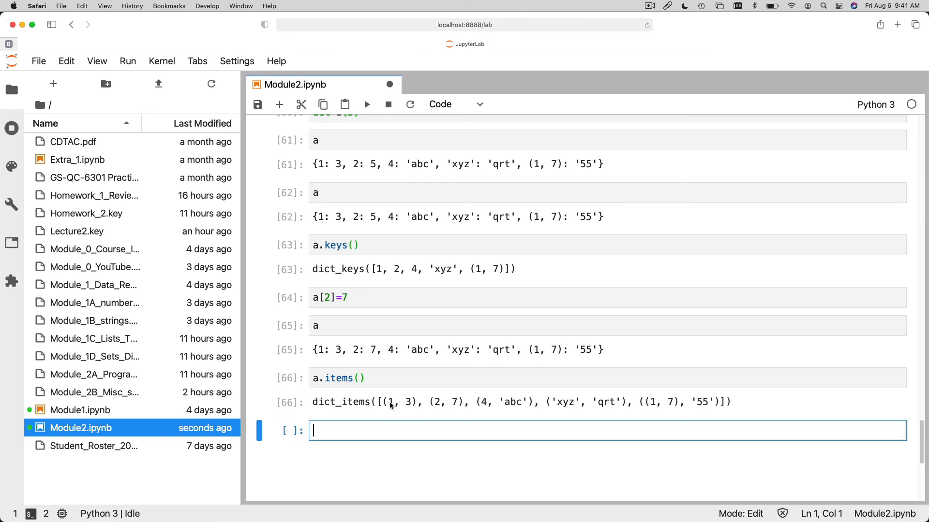
mouse_move(412, 408)
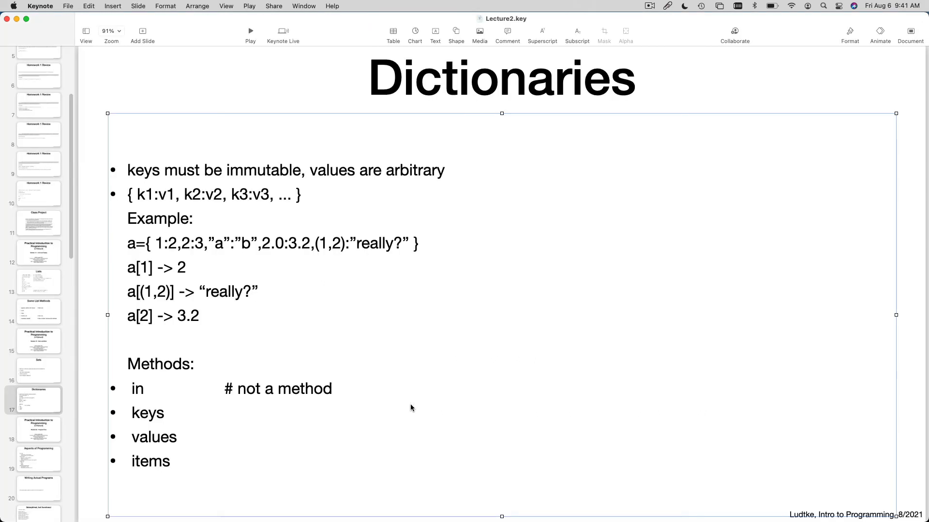
mouse_move(147, 393)
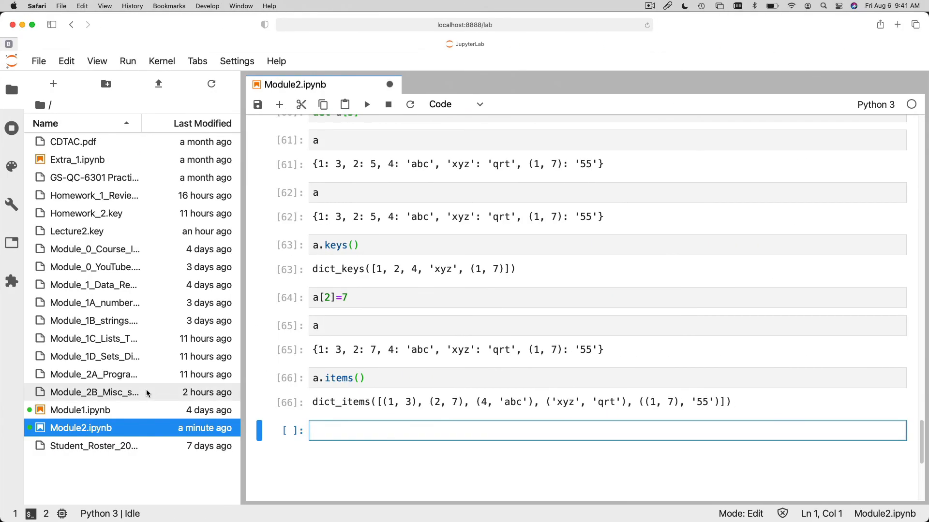
mouse_move(147, 392)
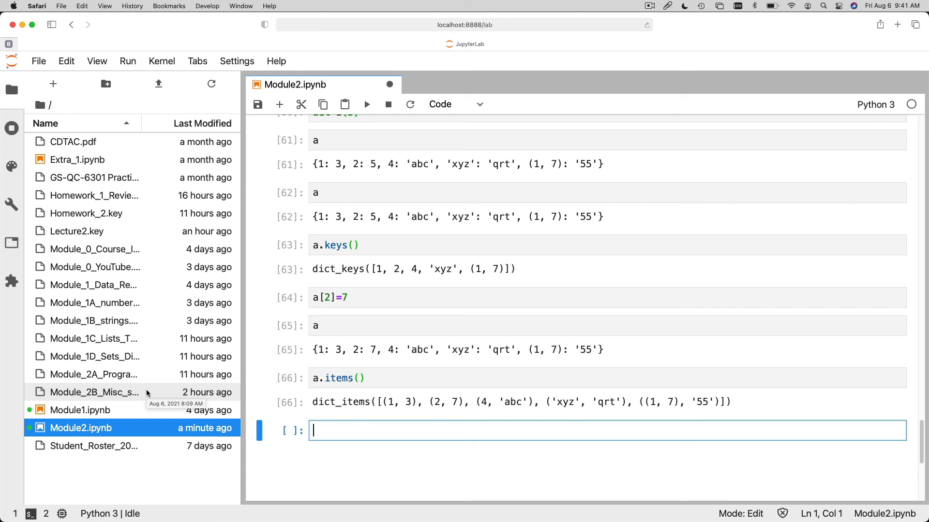
- Run 2 in a (True) and 5 in a (False) as membership checks
type("2 in a")
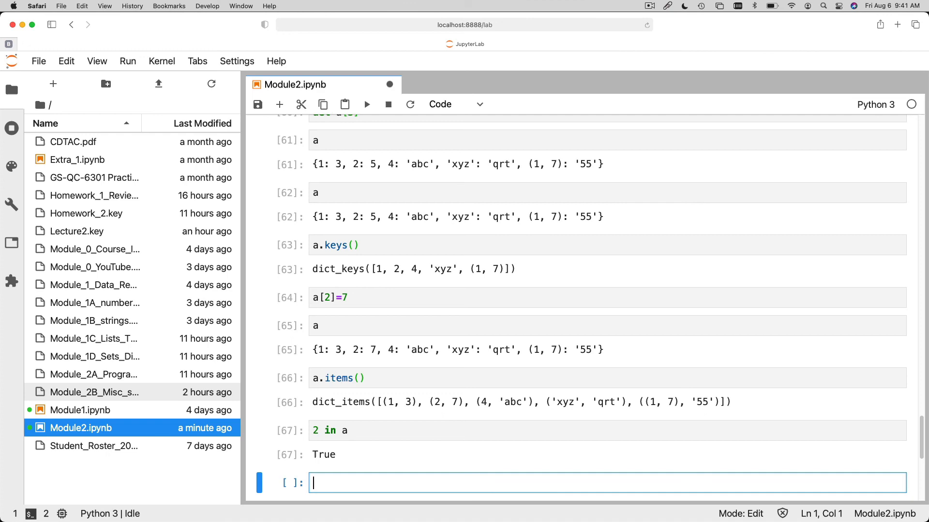
key("shift+enter")
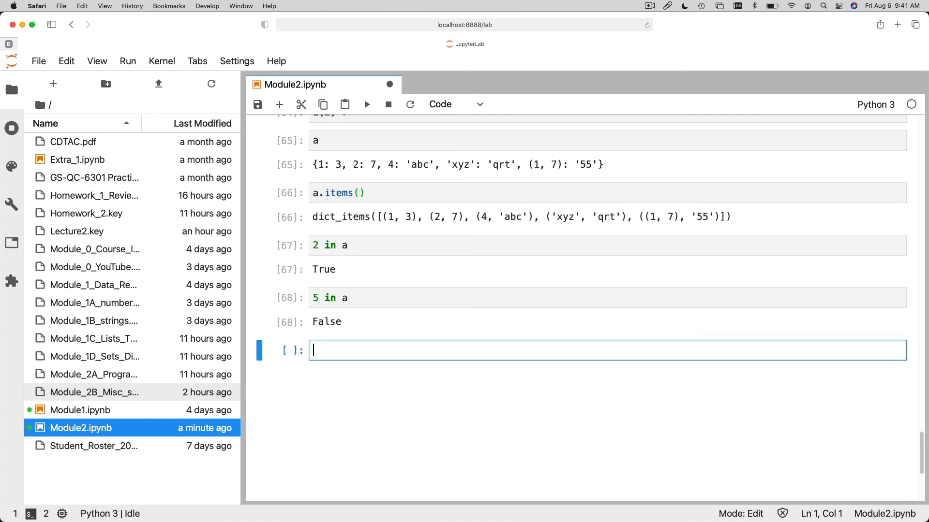